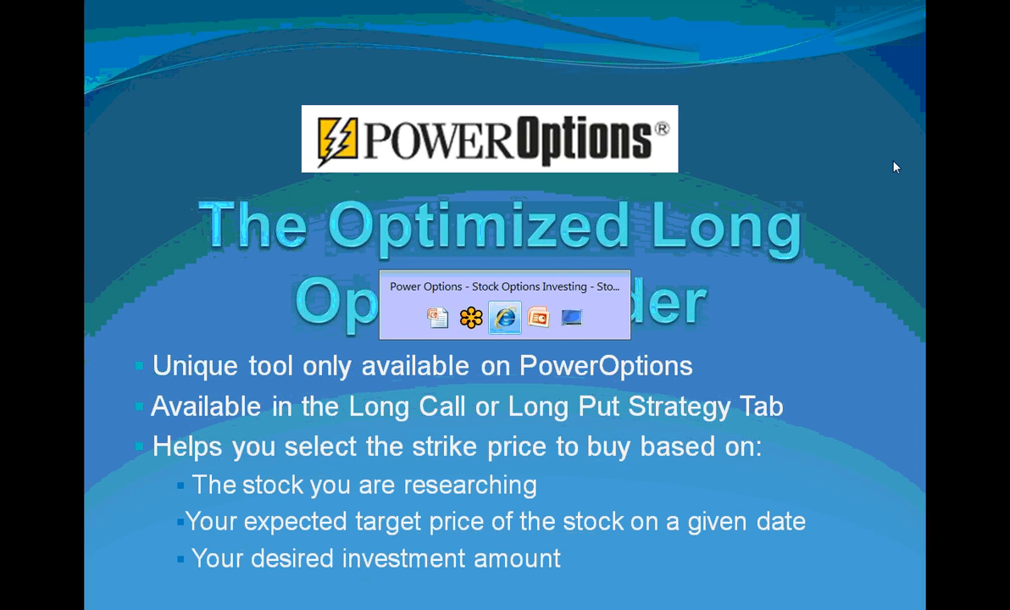
- Switch from the intro slide to the PowerOptions website in the browser
{"action": "left_click", "coordinate": [505, 317]}
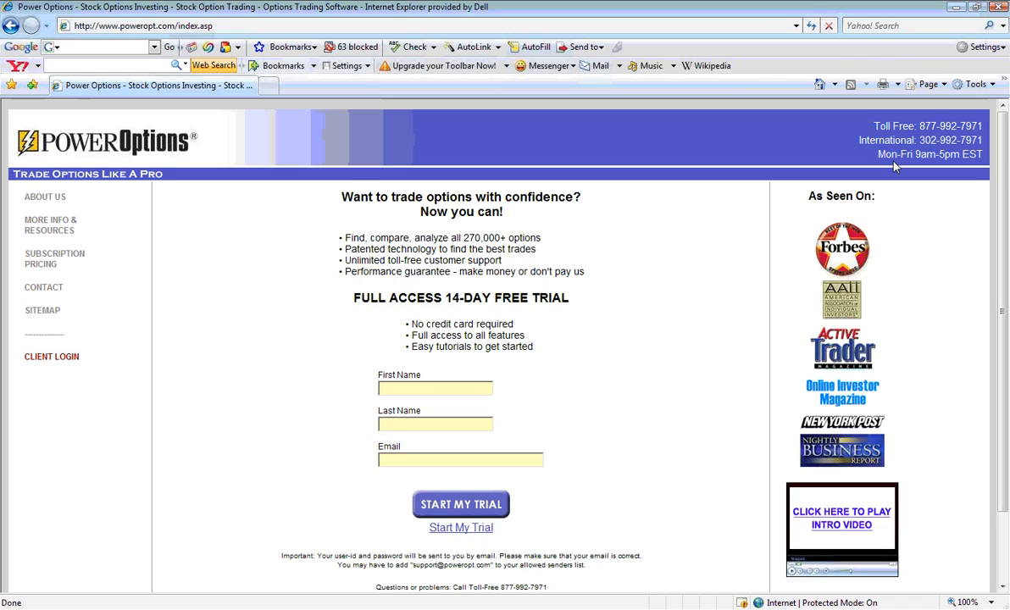
{"action": "mouse_move", "coordinate": [755, 224]}
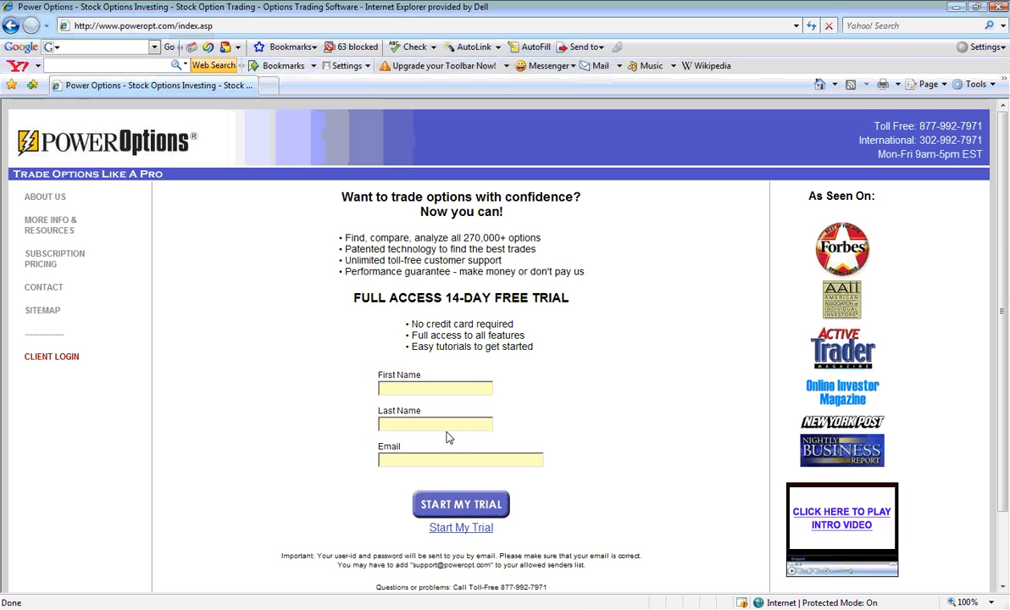
{"action": "mouse_move", "coordinate": [415, 449]}
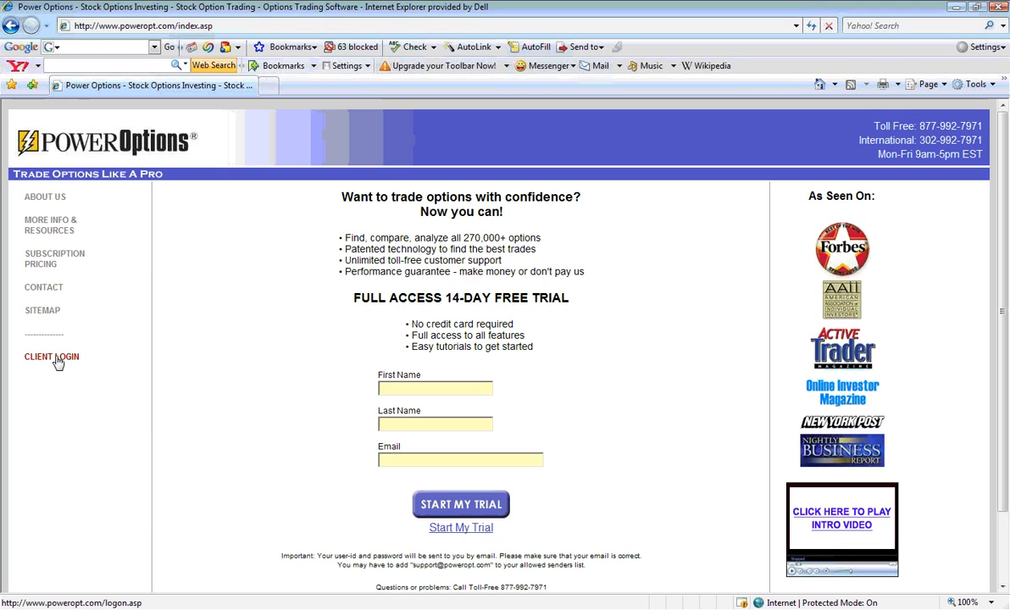
- Log on through Client Login with the saved user id and password
{"action": "left_click", "coordinate": [50, 356]}
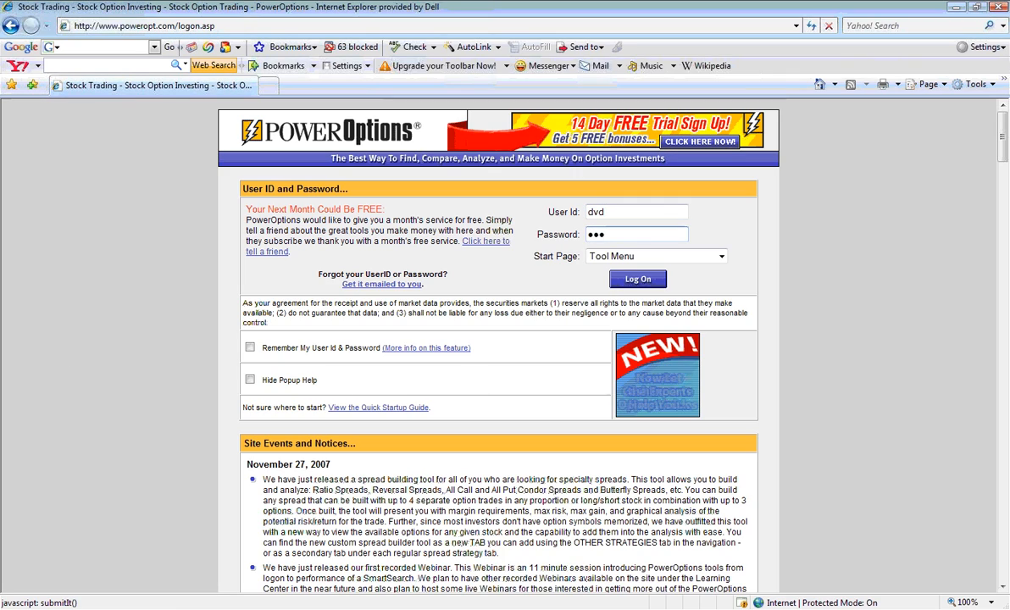
{"action": "left_click", "coordinate": [637, 278]}
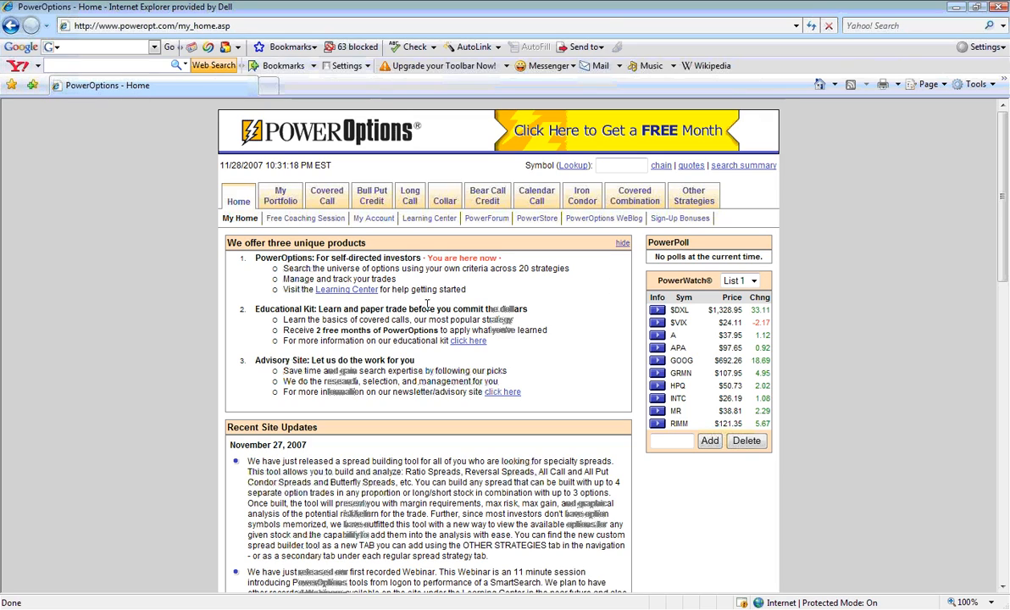
{"action": "mouse_move", "coordinate": [371, 195]}
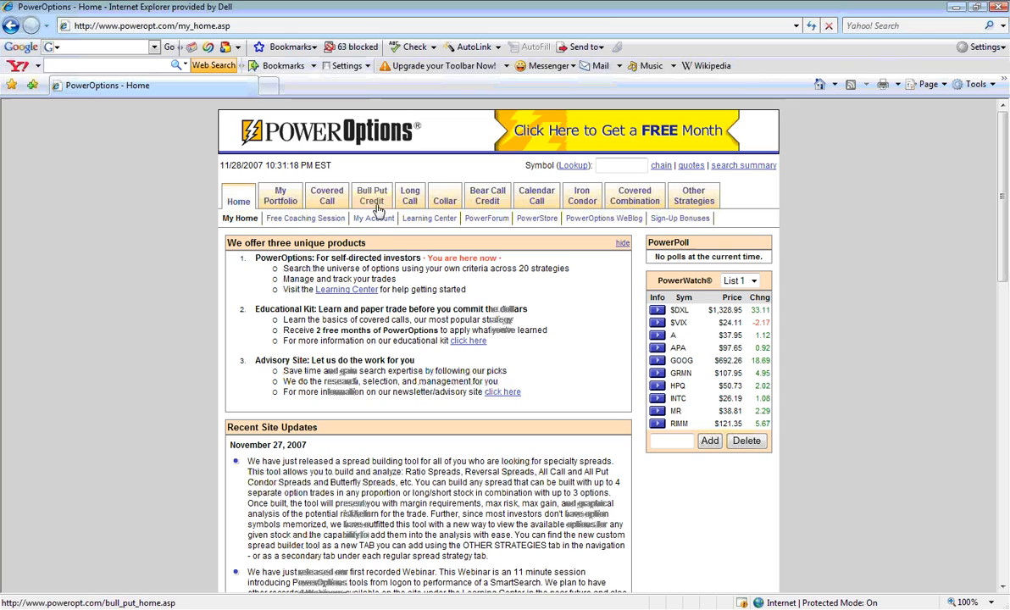
{"action": "mouse_move", "coordinate": [410, 195]}
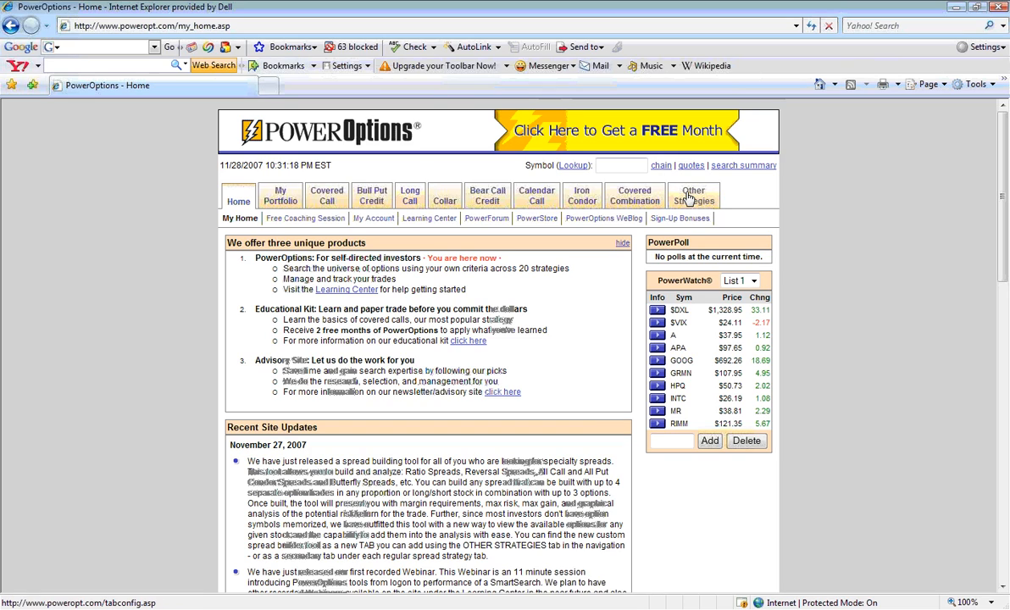
- Remove Collar from menu Tab 4 and add Long Put in its place via Other Strategies
{"action": "left_click", "coordinate": [694, 195]}
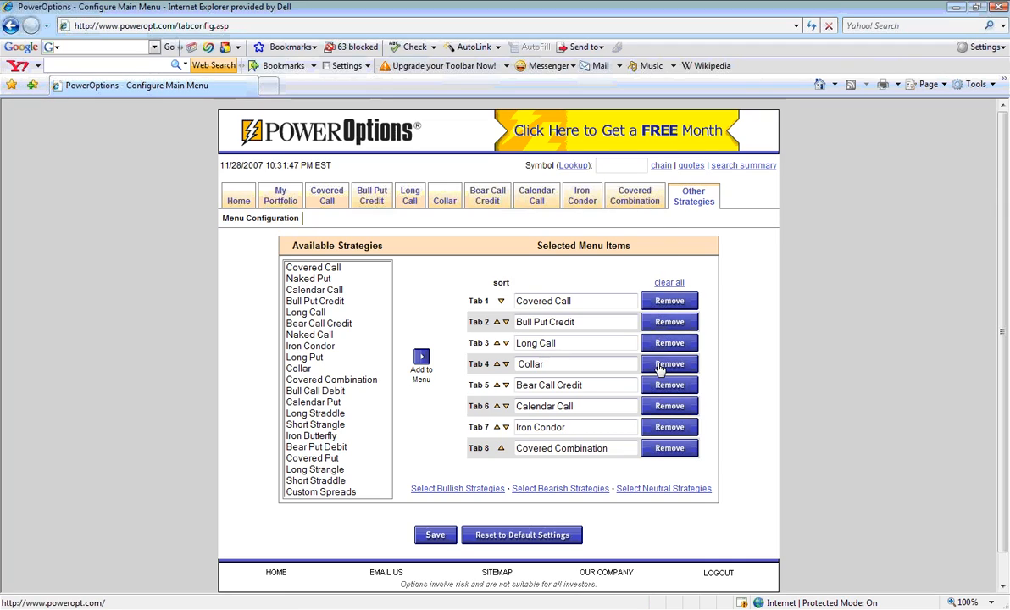
{"action": "left_click", "coordinate": [669, 362]}
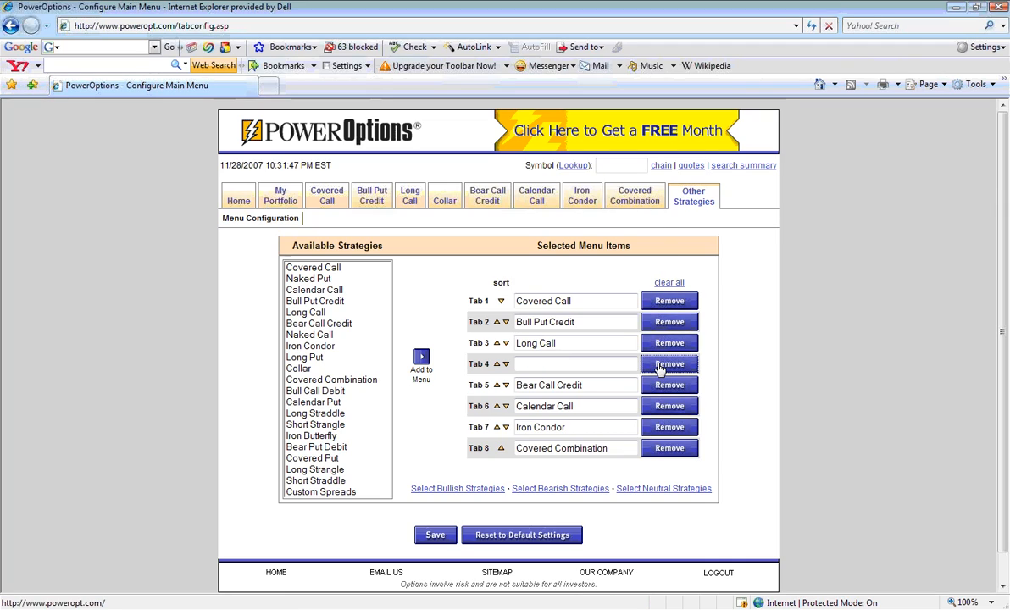
{"action": "mouse_move", "coordinate": [314, 395]}
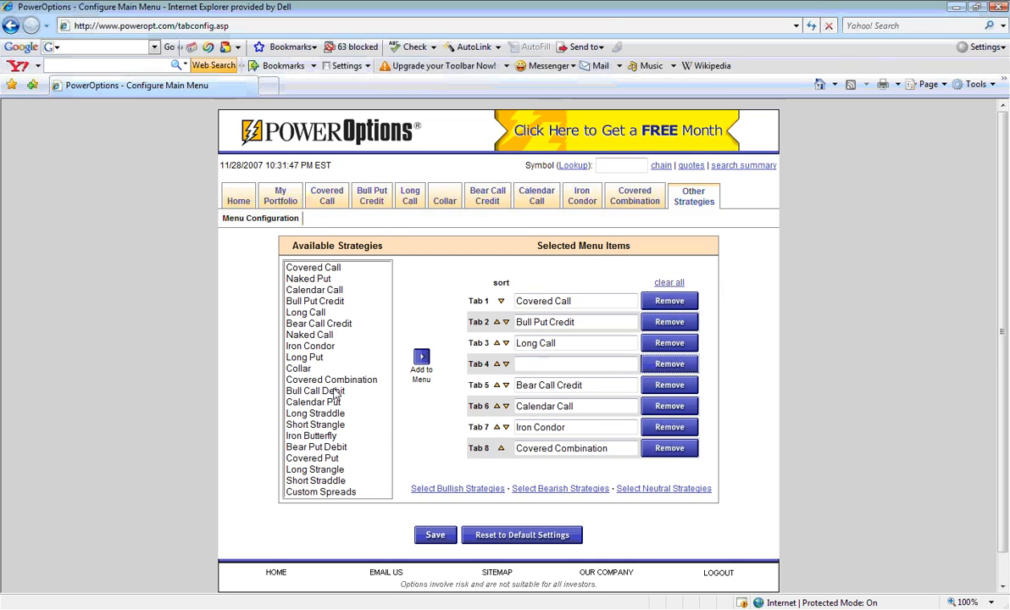
{"action": "left_click", "coordinate": [305, 356]}
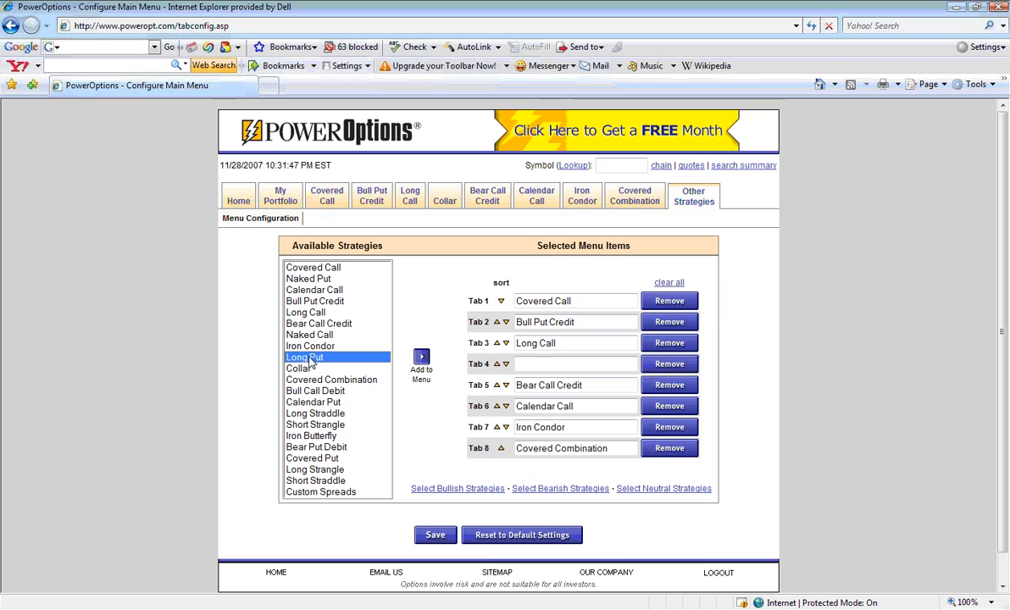
{"action": "mouse_move", "coordinate": [420, 356]}
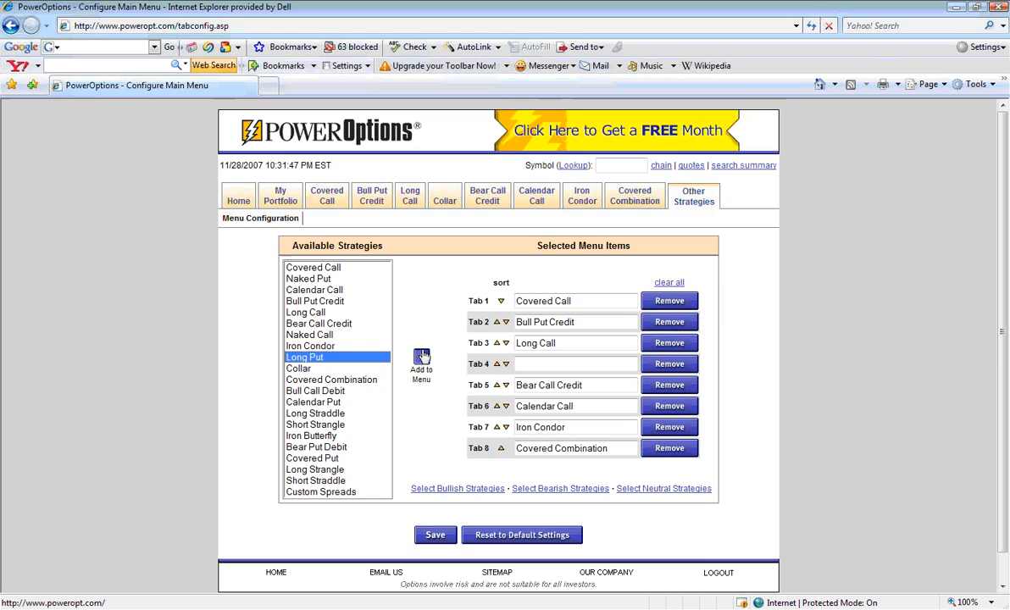
{"action": "left_click", "coordinate": [420, 363]}
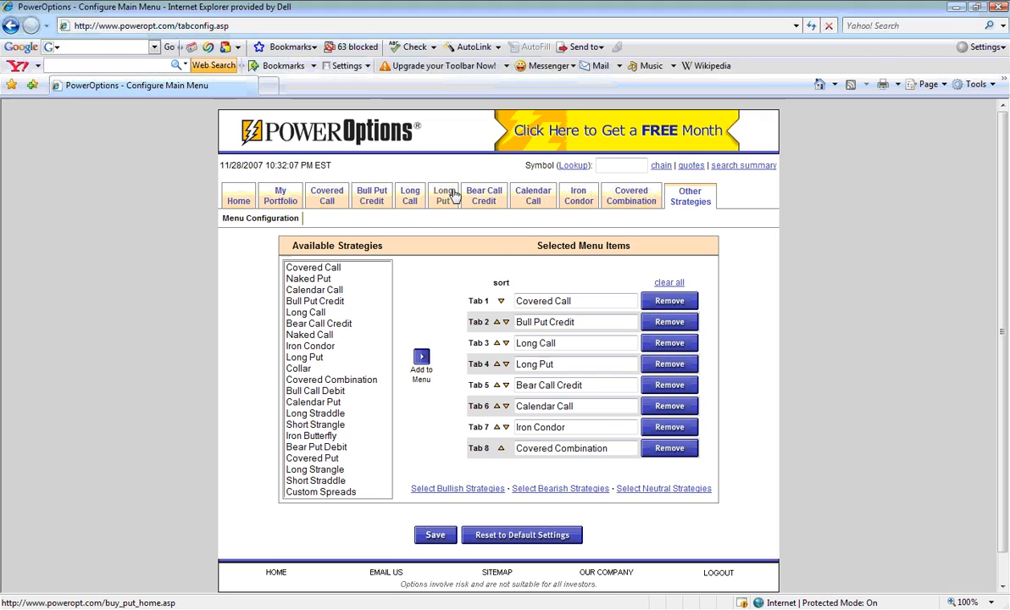
{"action": "mouse_move", "coordinate": [422, 166]}
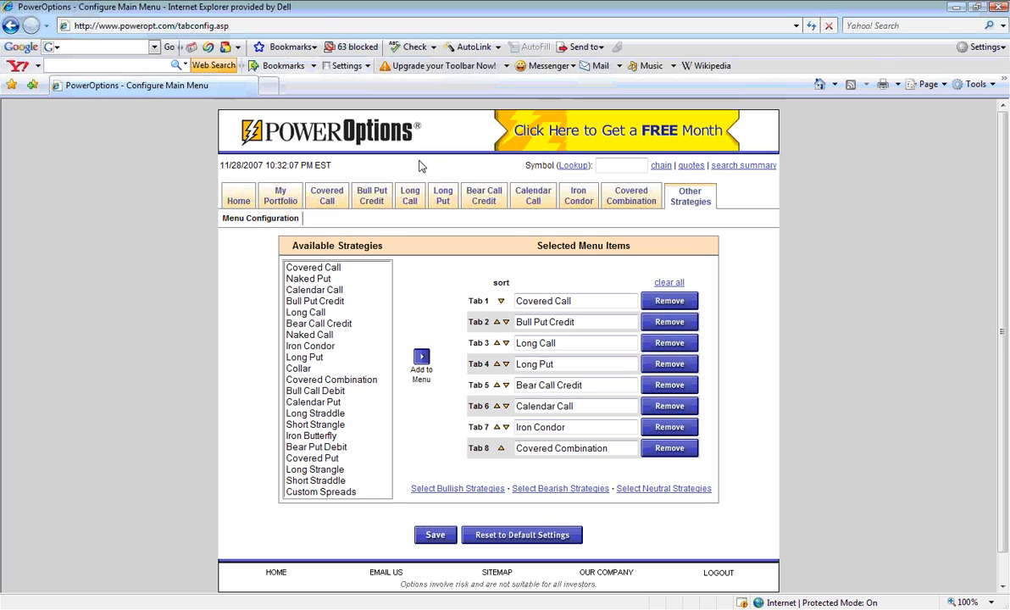
- Open the Long Call tab to show its overview, tools list and learning center
{"action": "left_click", "coordinate": [410, 195]}
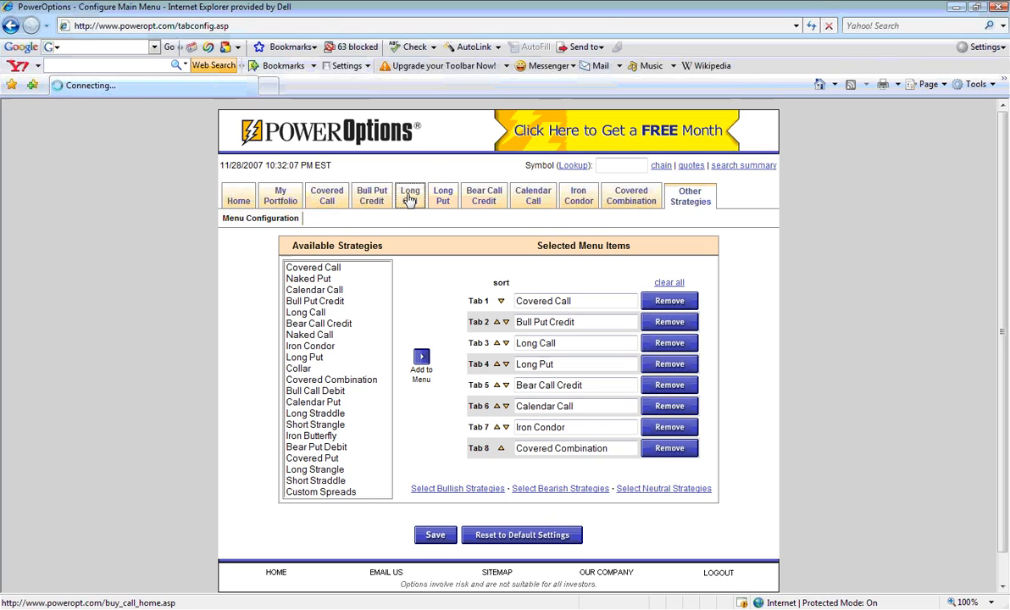
{"action": "left_click", "coordinate": [410, 195]}
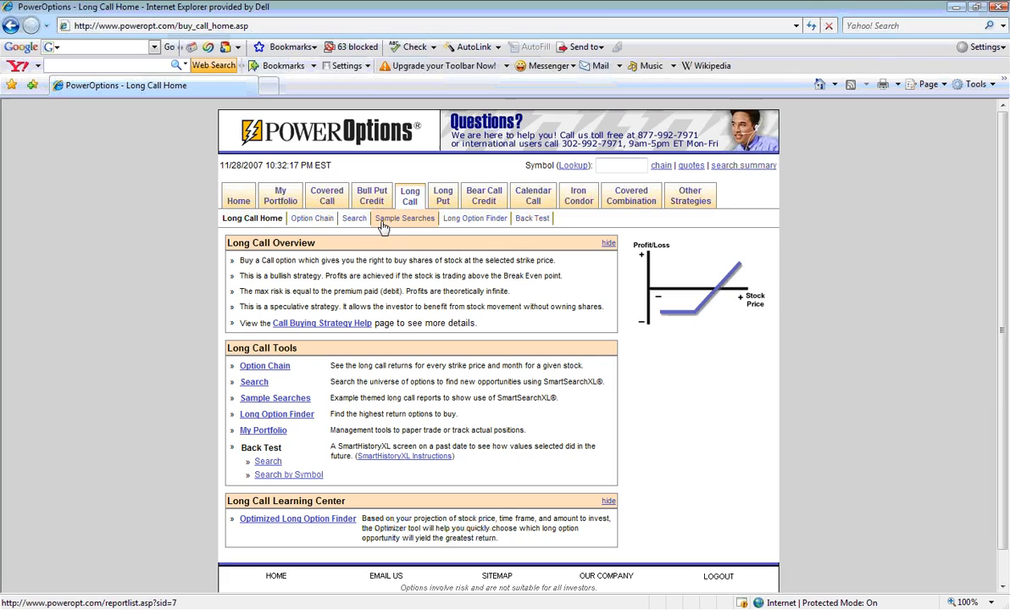
{"action": "mouse_move", "coordinate": [475, 217]}
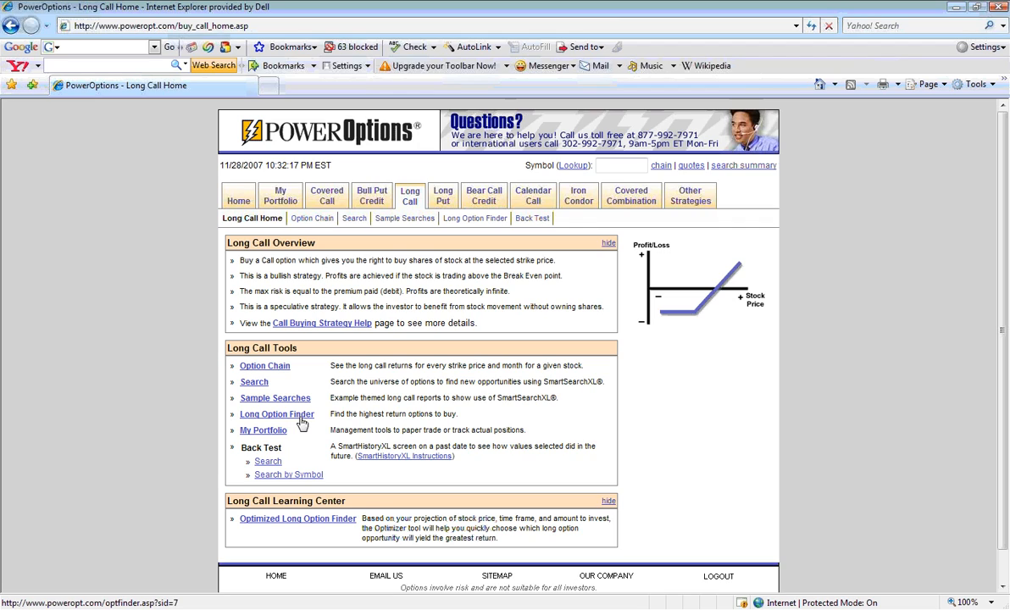
- Open the Long Option Finder from Long Call Tools and enter MSFT as the stock symbol
{"action": "left_click", "coordinate": [277, 414]}
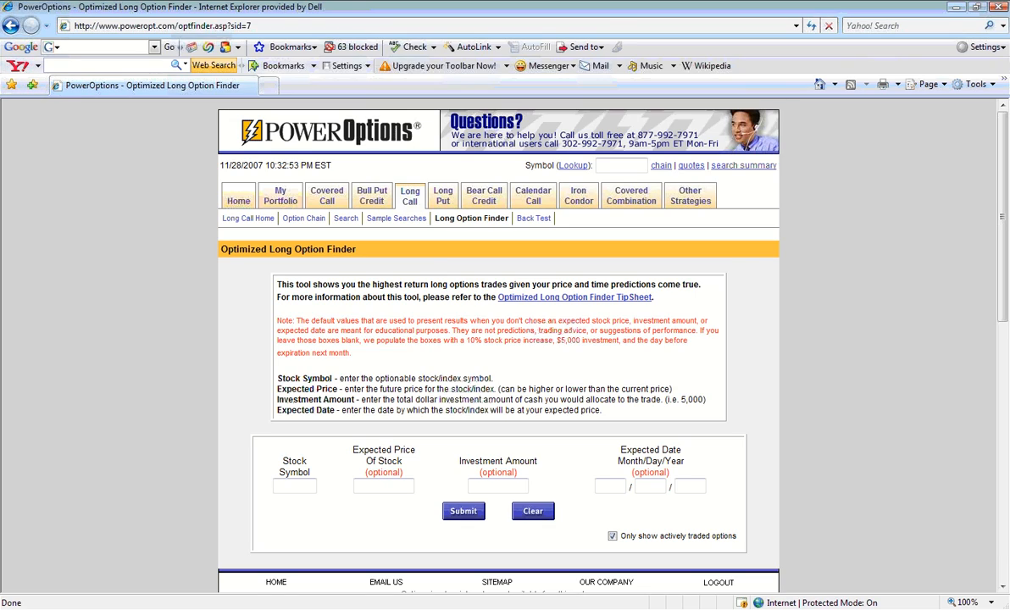
{"action": "mouse_move", "coordinate": [299, 498]}
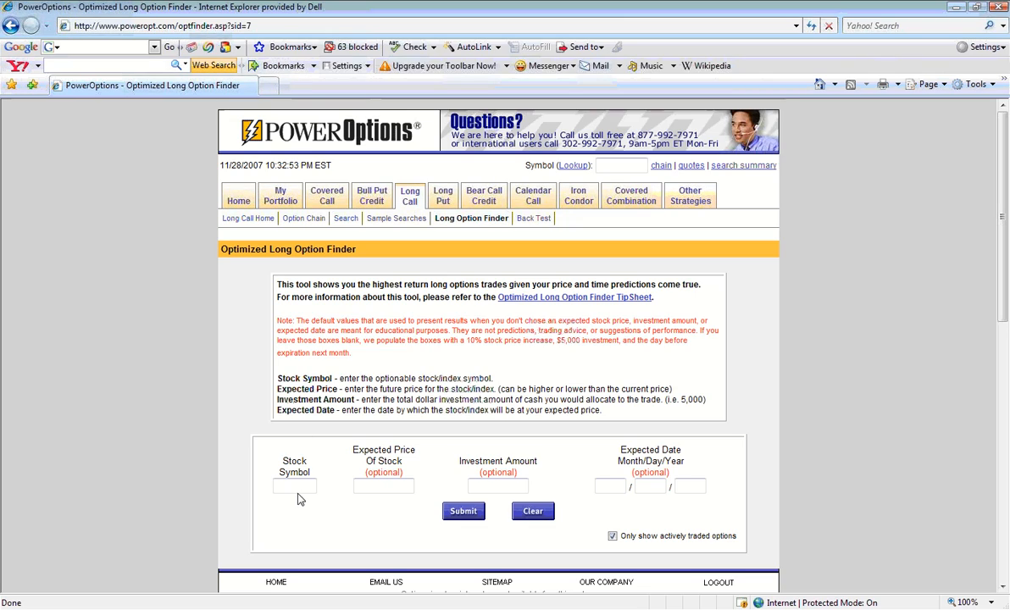
{"action": "left_click", "coordinate": [295, 485]}
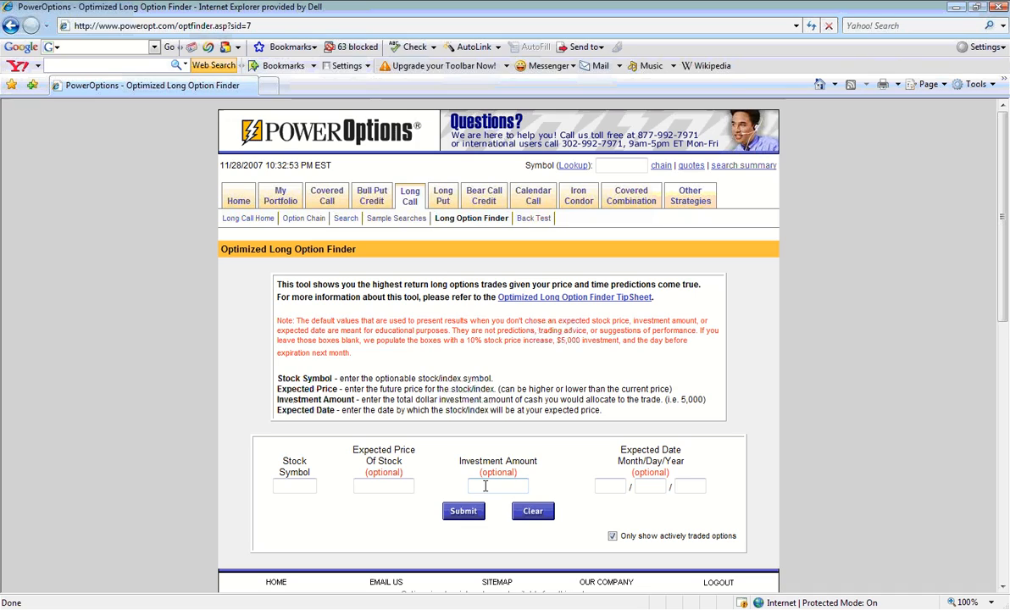
{"action": "mouse_move", "coordinate": [597, 494]}
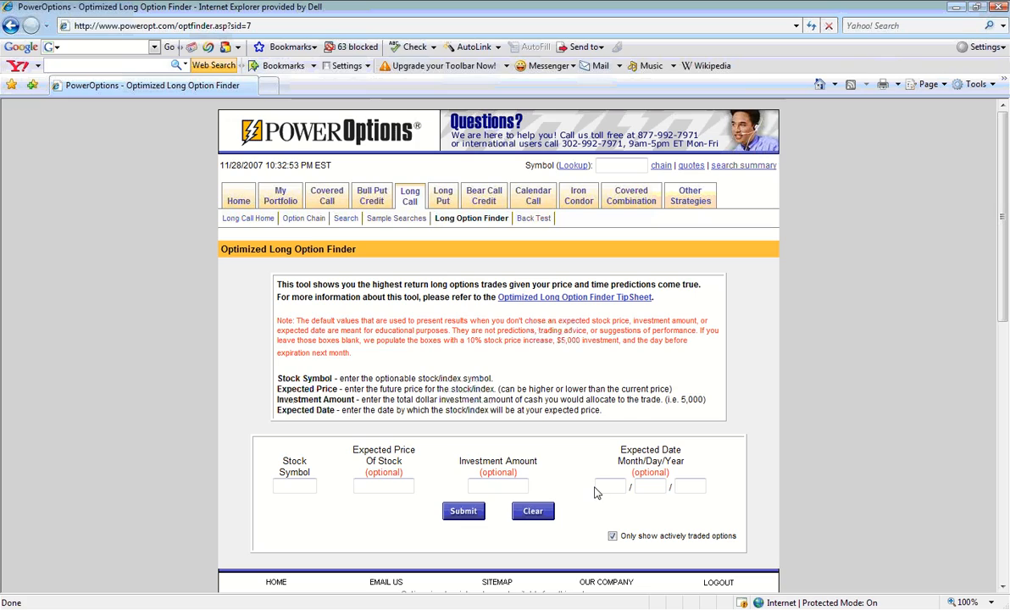
{"action": "left_click", "coordinate": [610, 484]}
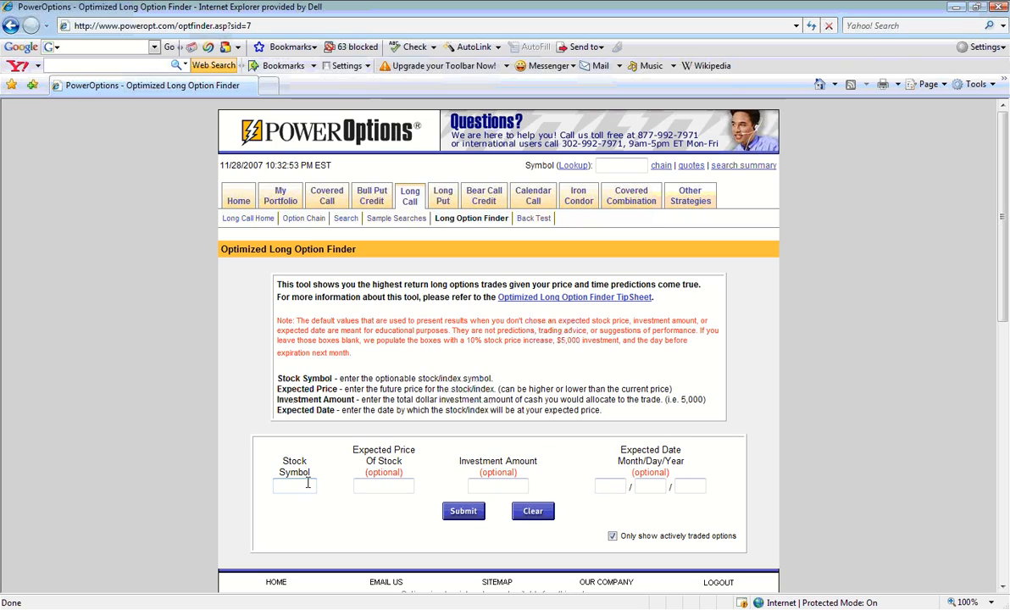
{"action": "left_click", "coordinate": [295, 485]}
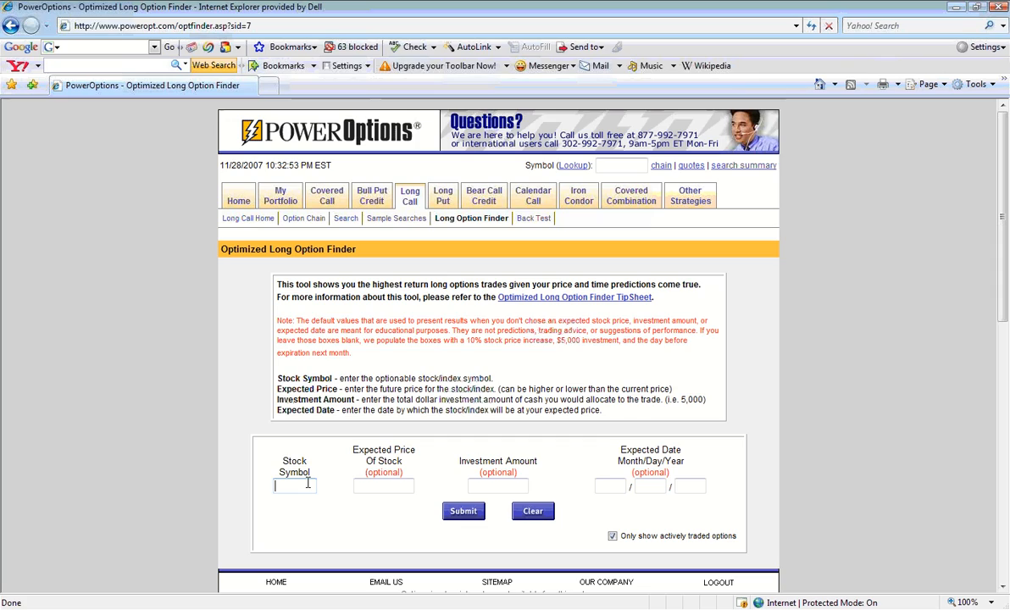
{"action": "mouse_move", "coordinate": [295, 484]}
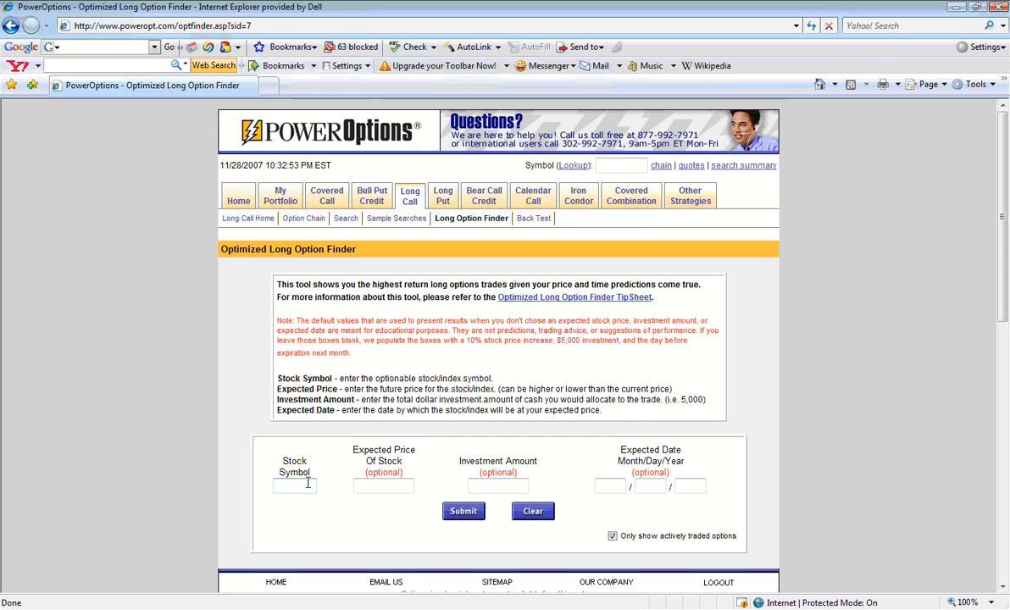
{"action": "type", "text": "MS"}
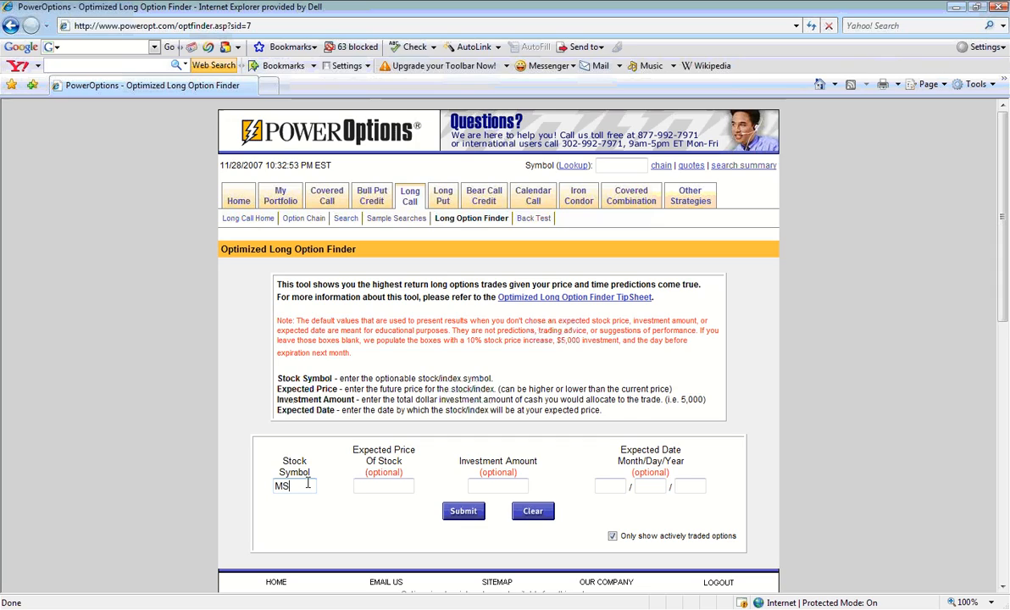
{"action": "type", "text": "FT"}
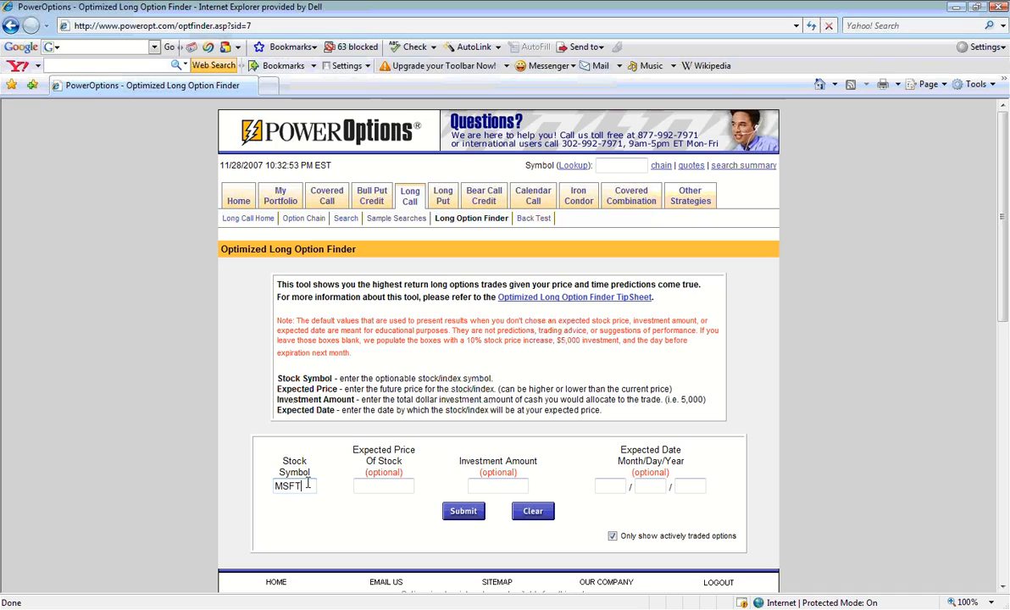
{"action": "left_click", "coordinate": [384, 485]}
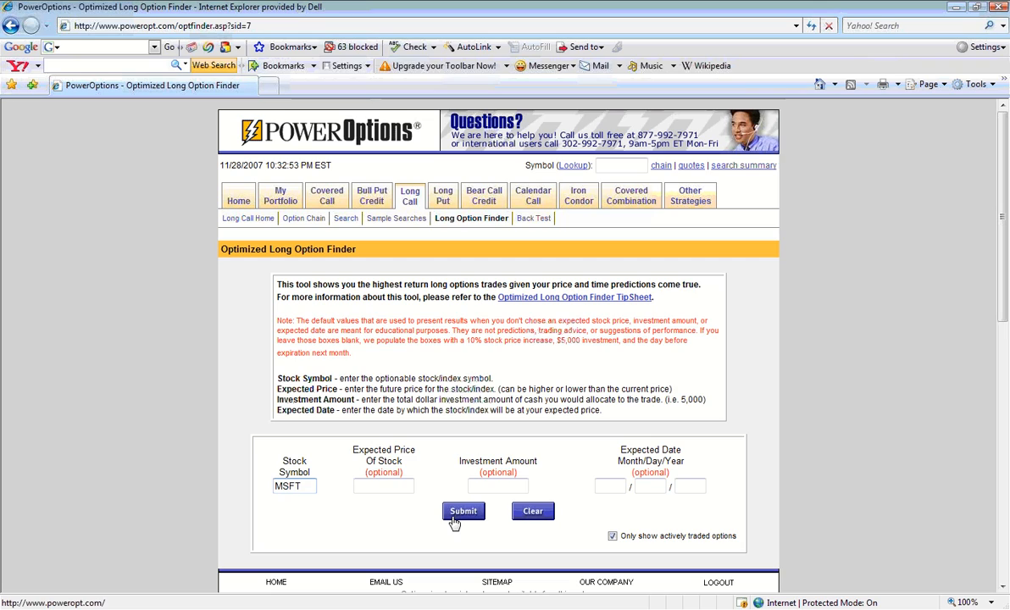
{"action": "left_click", "coordinate": [465, 512]}
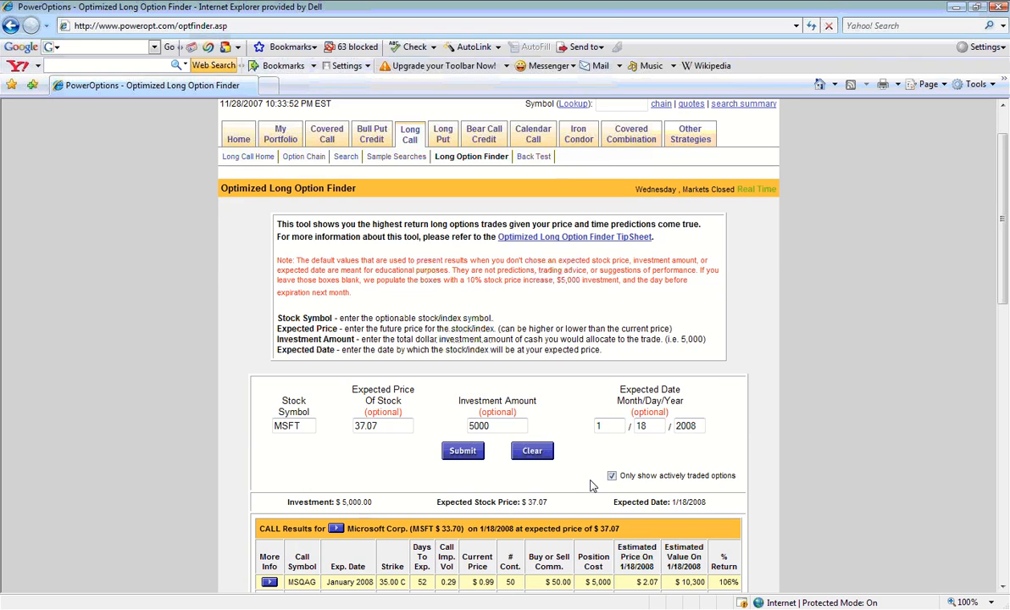
{"action": "mouse_move", "coordinate": [407, 468]}
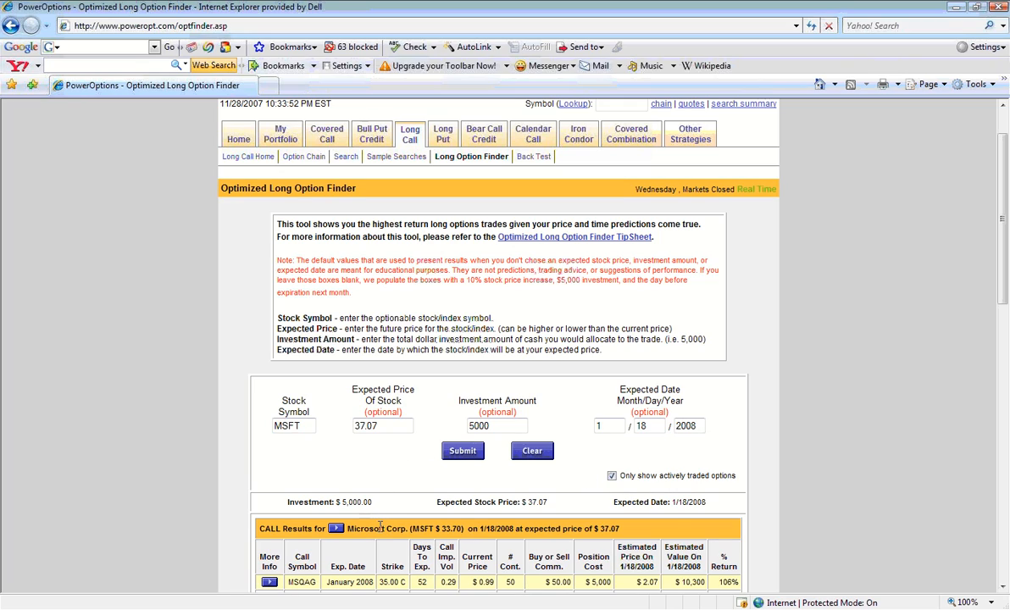
{"action": "mouse_move", "coordinate": [451, 529]}
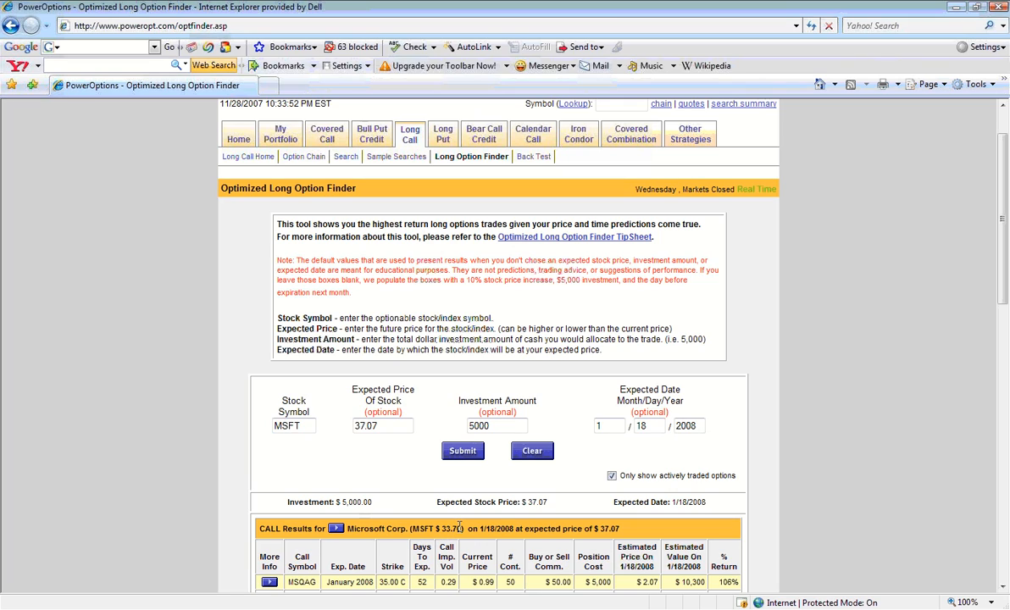
{"action": "mouse_move", "coordinate": [380, 461]}
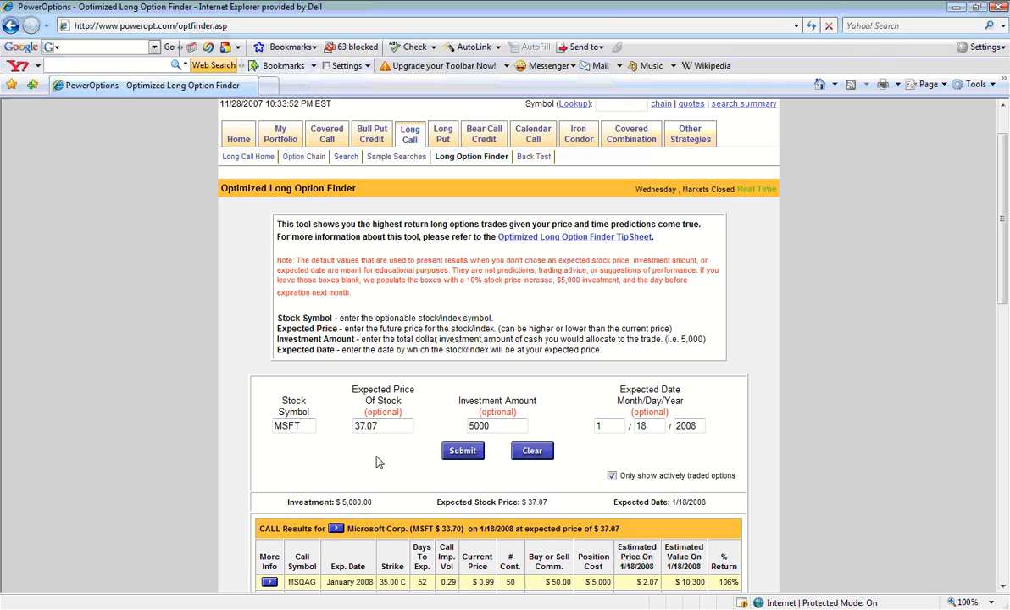
{"action": "left_click", "coordinate": [381, 426]}
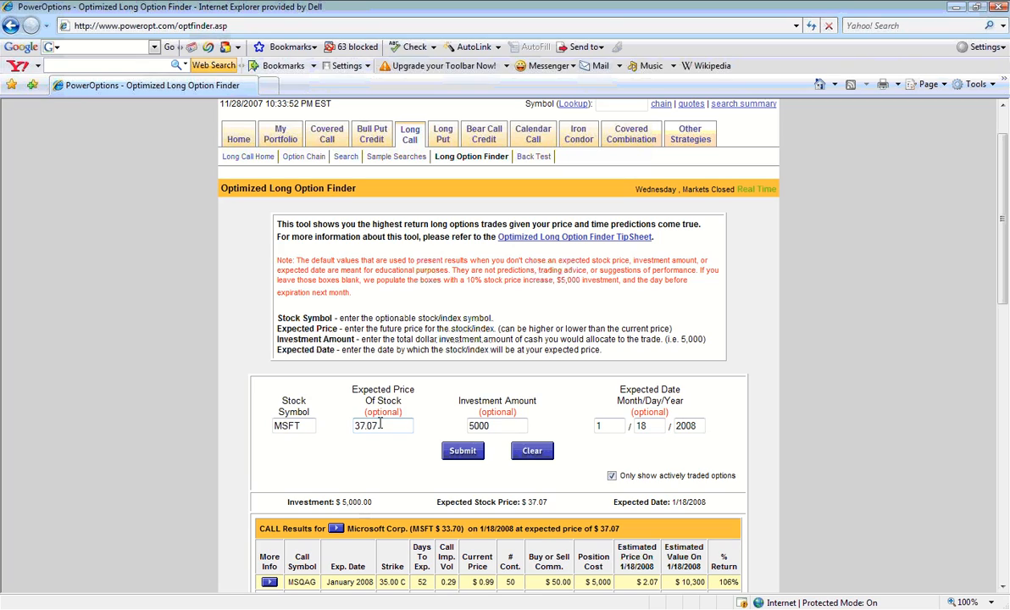
- Enter expected price 35.70, investment amount 2500 and expected date 12/25/2007
{"action": "key", "text": "BackSpace"}
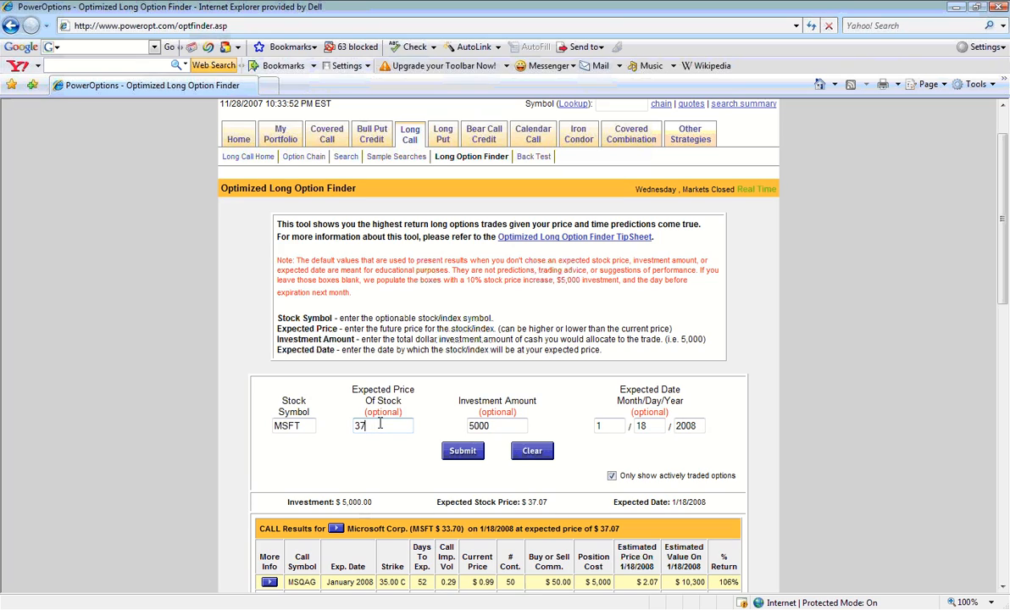
{"action": "key", "text": "Backspace"}
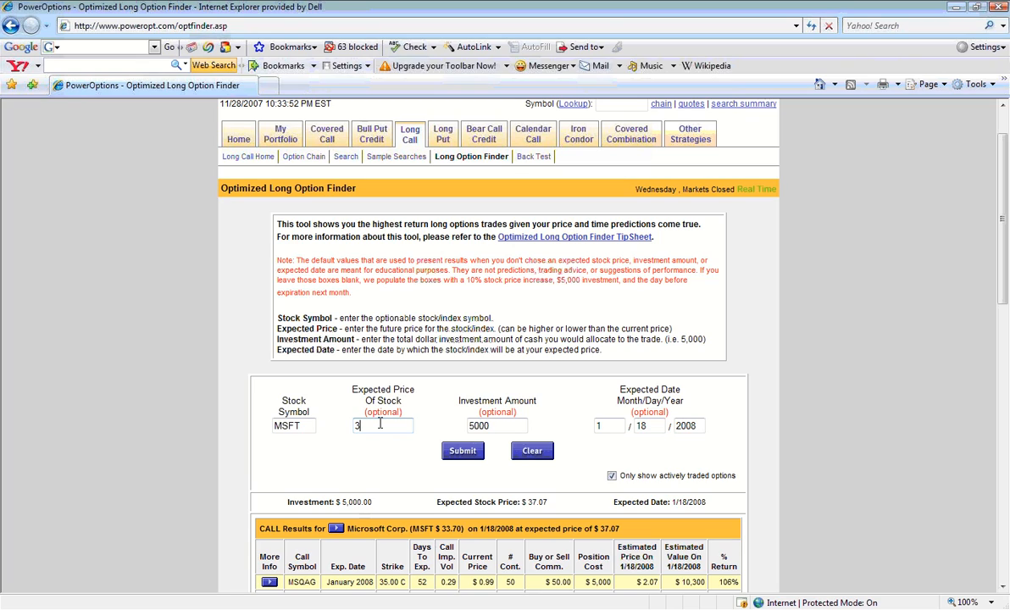
{"action": "type", "text": "5.70"}
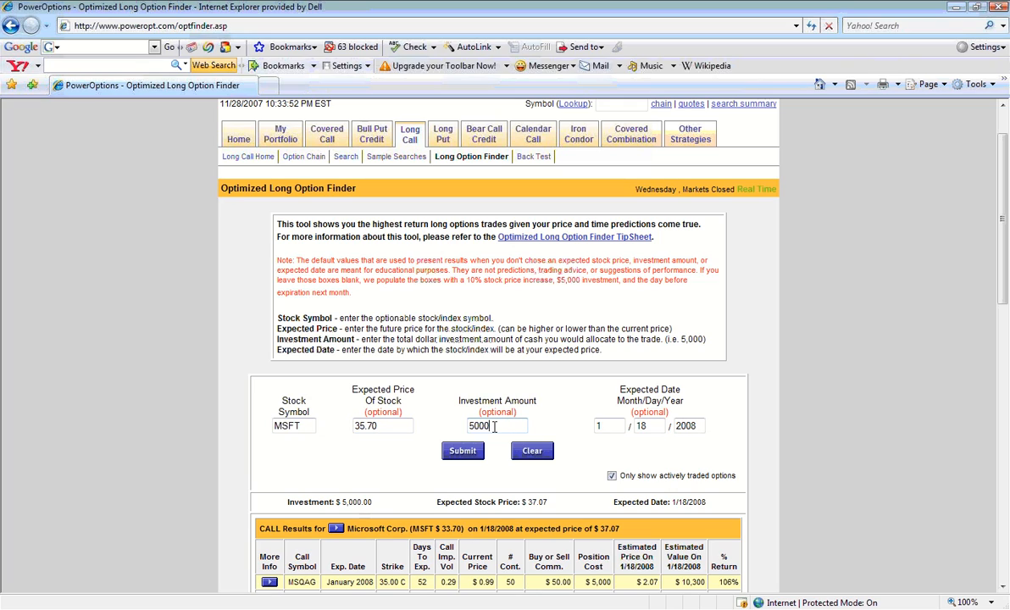
{"action": "key", "text": "BackSpace"}
{"action": "type", "text": "2"}
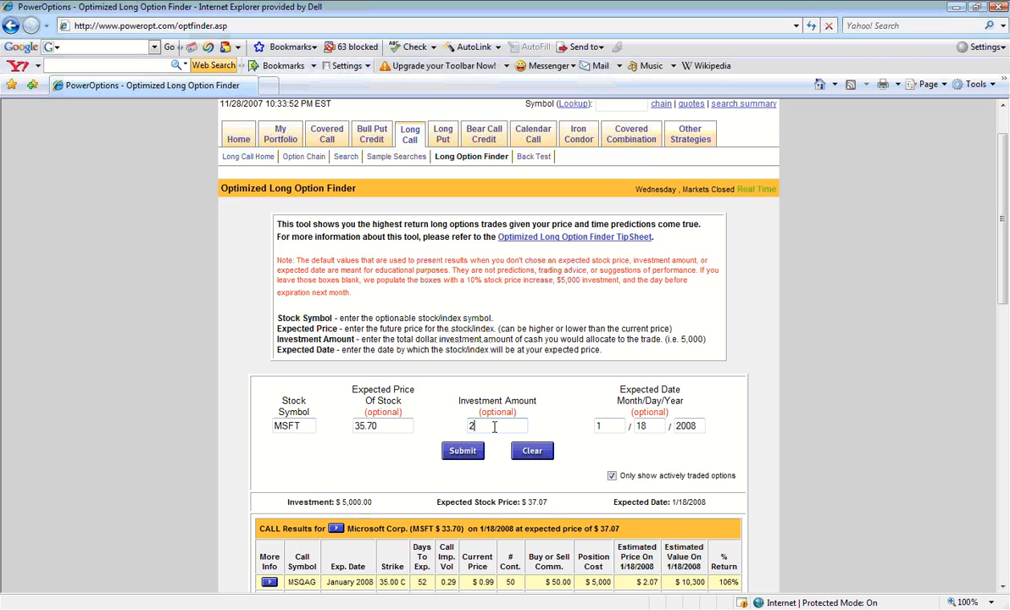
{"action": "type", "text": "500"}
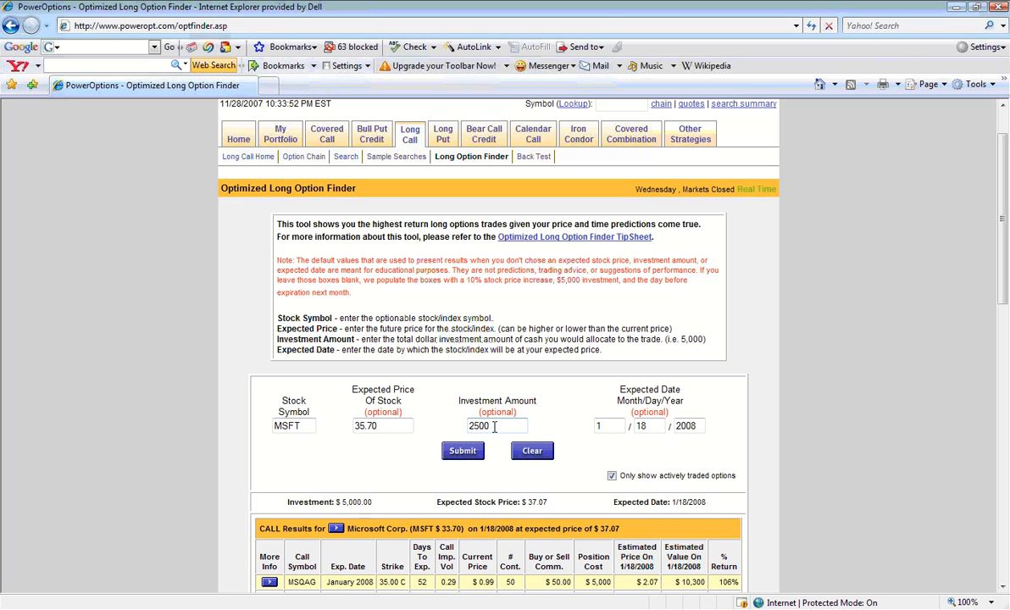
{"action": "mouse_move", "coordinate": [600, 444]}
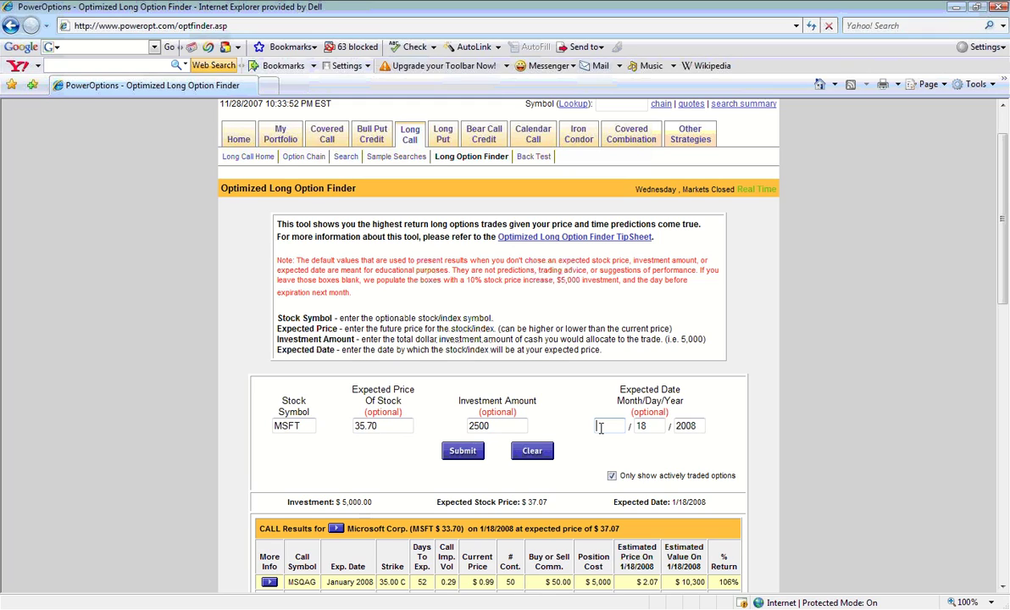
{"action": "type", "text": "12"}
{"action": "left_click", "coordinate": [690, 425]}
{"action": "type", "text": "2007"}
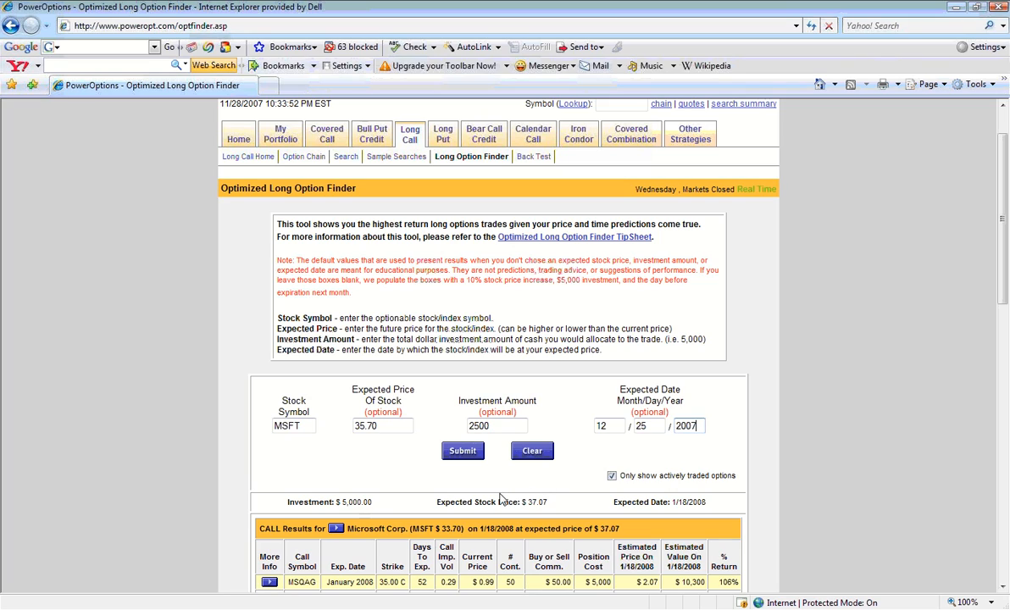
{"action": "mouse_move", "coordinate": [478, 482]}
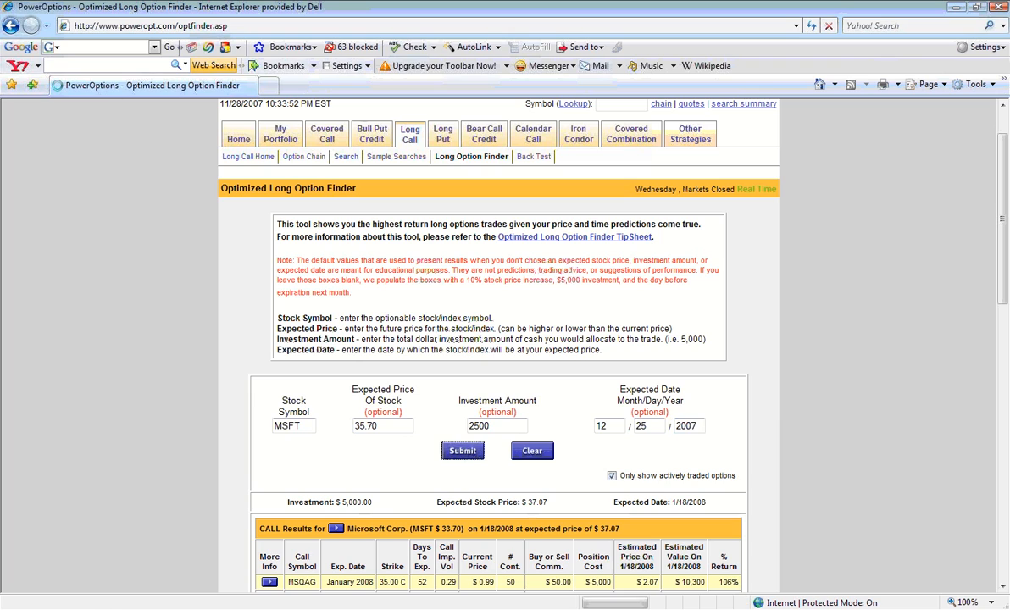
- Submit the search and view the recalculated MSFT CALL Results table
{"action": "left_click", "coordinate": [462, 451]}
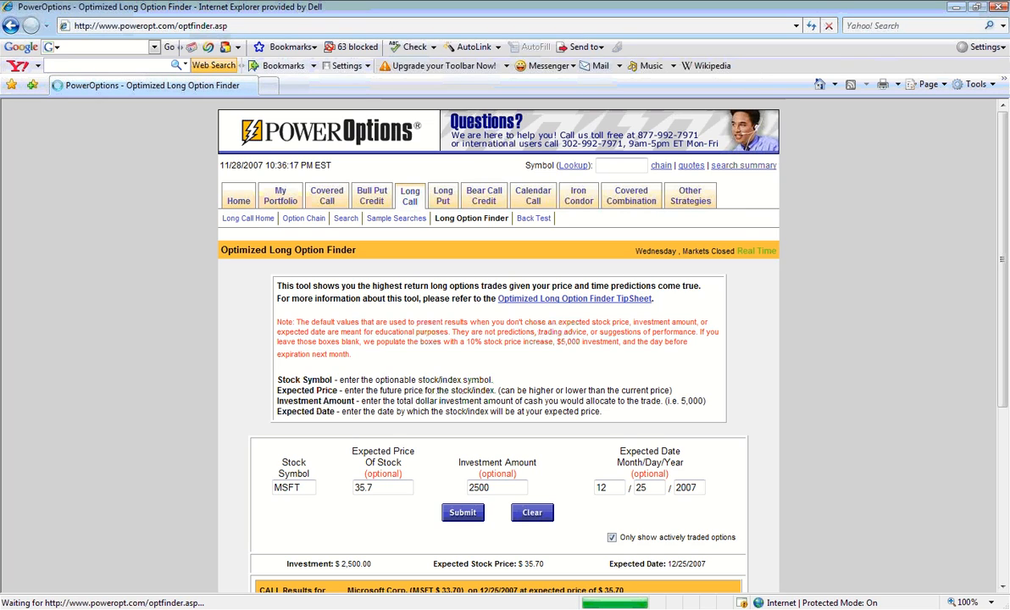
{"action": "scroll", "scroll_direction": "down", "scroll_amount": 3}
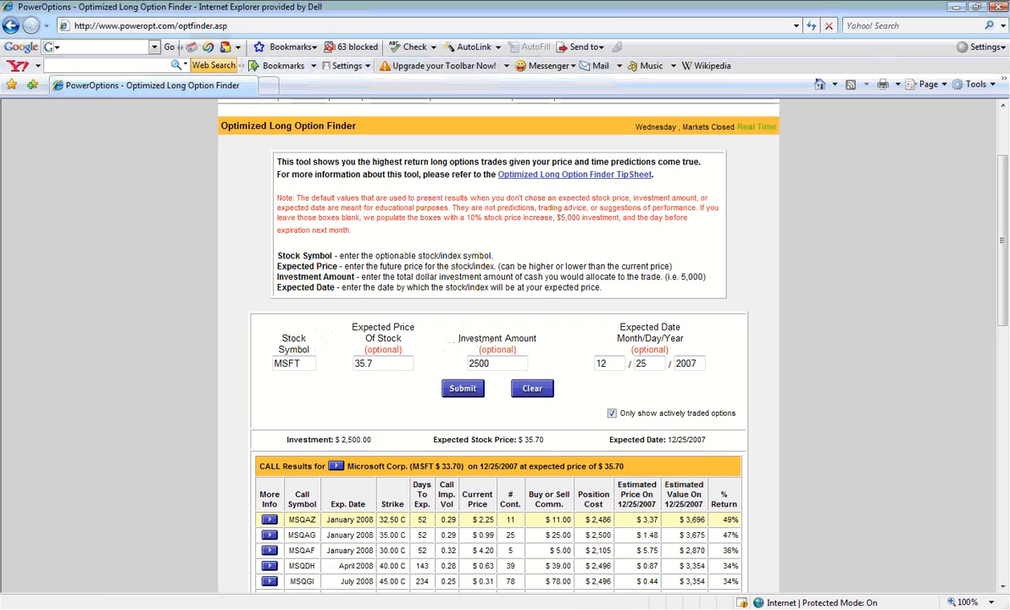
{"action": "scroll", "scroll_direction": "down", "scroll_amount": 3}
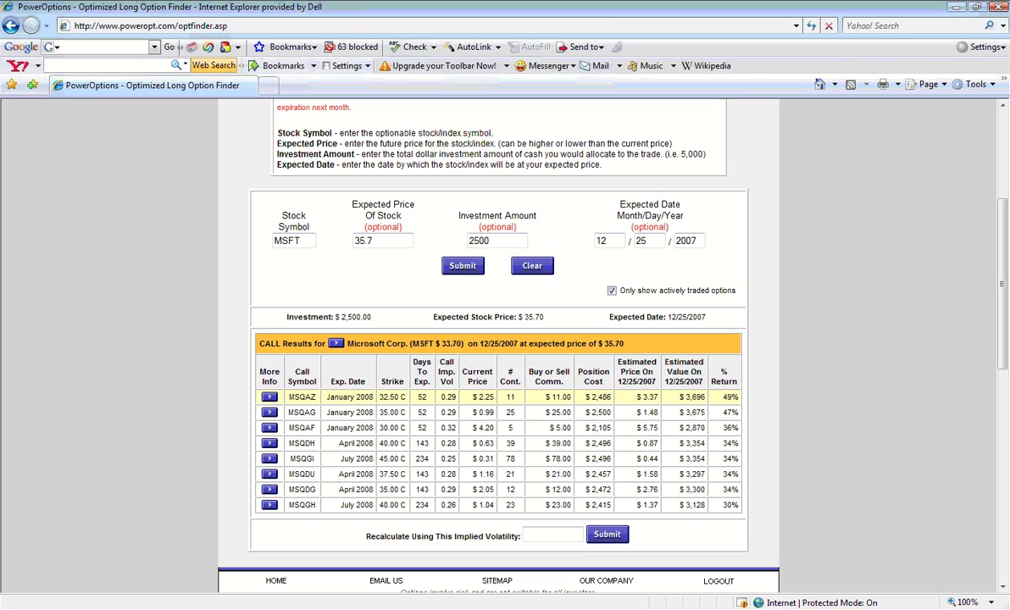
{"action": "mouse_move", "coordinate": [303, 400]}
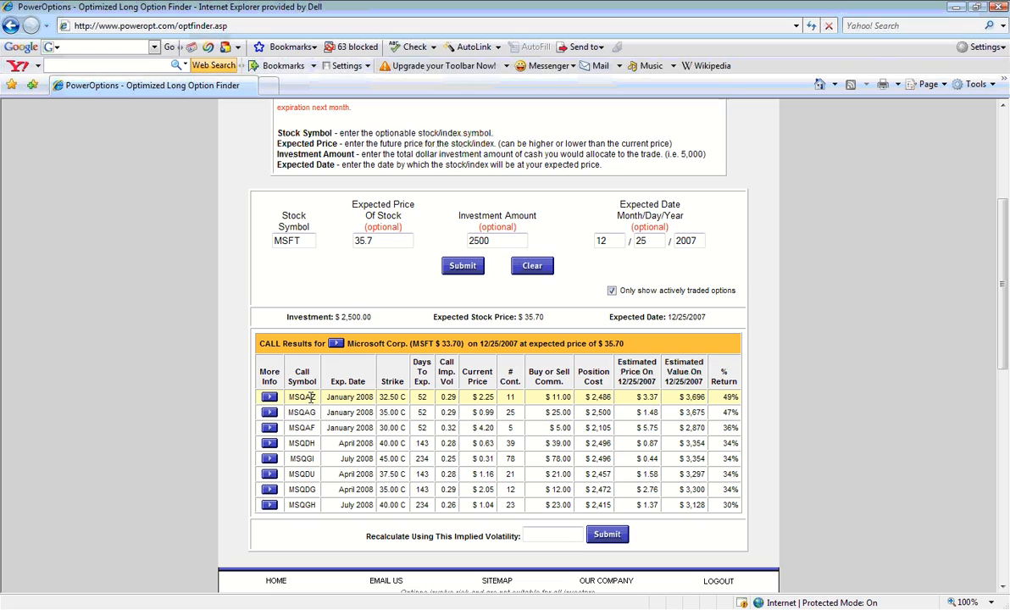
{"action": "mouse_move", "coordinate": [329, 401]}
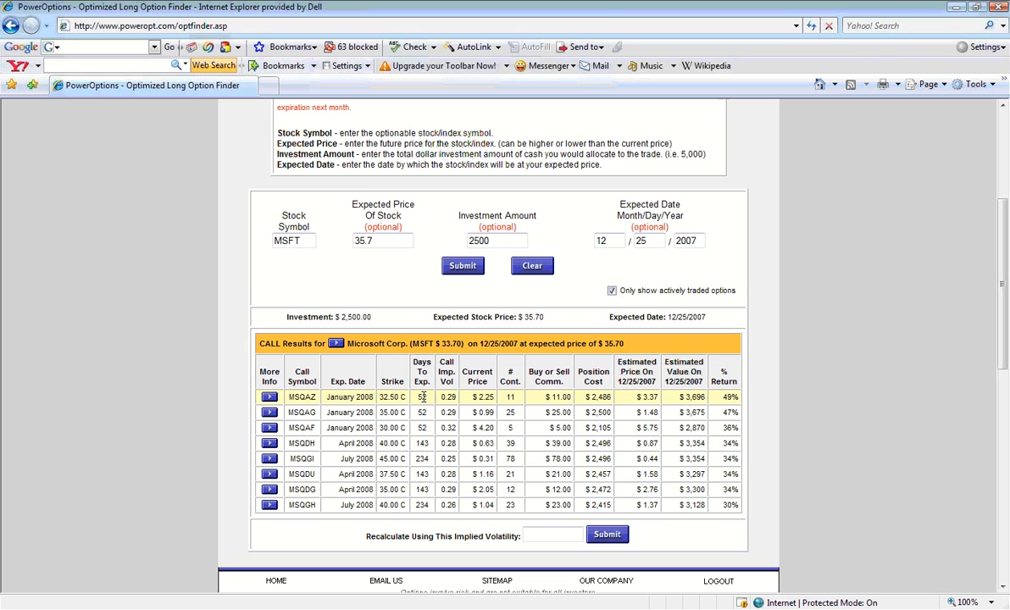
{"action": "mouse_move", "coordinate": [441, 397]}
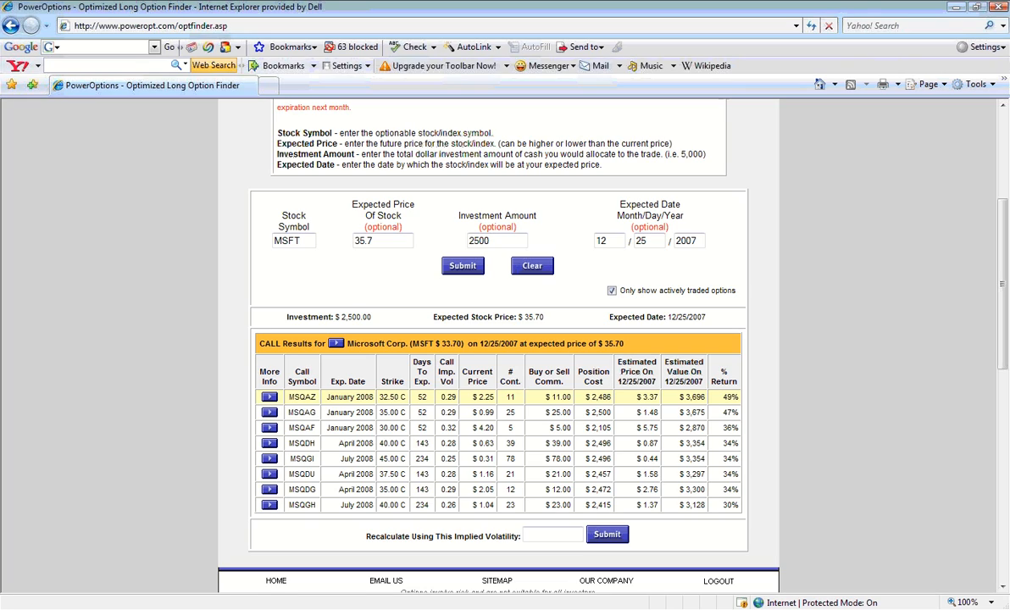
{"action": "mouse_move", "coordinate": [472, 407]}
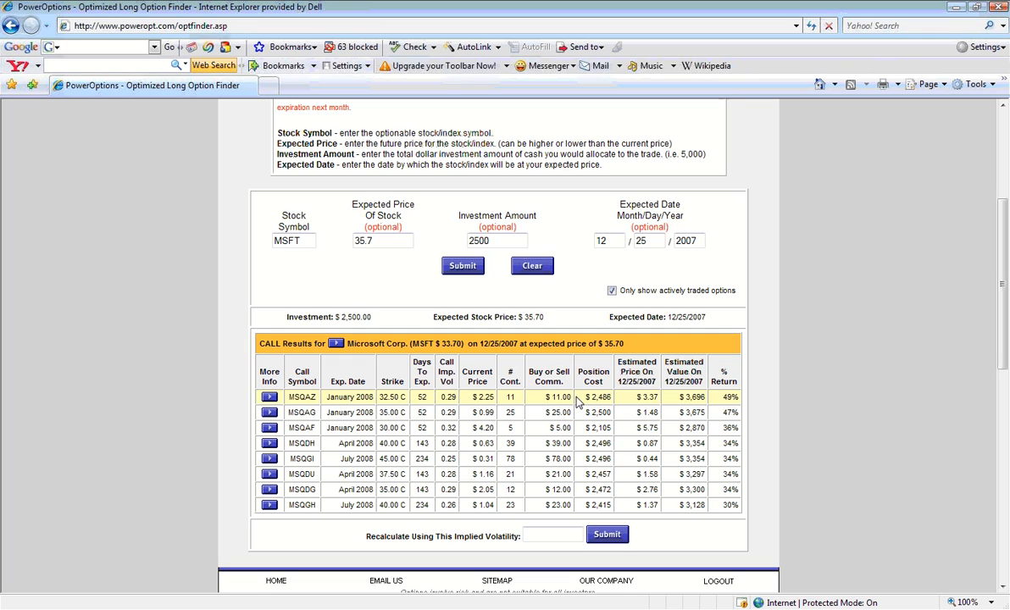
{"action": "mouse_move", "coordinate": [583, 407]}
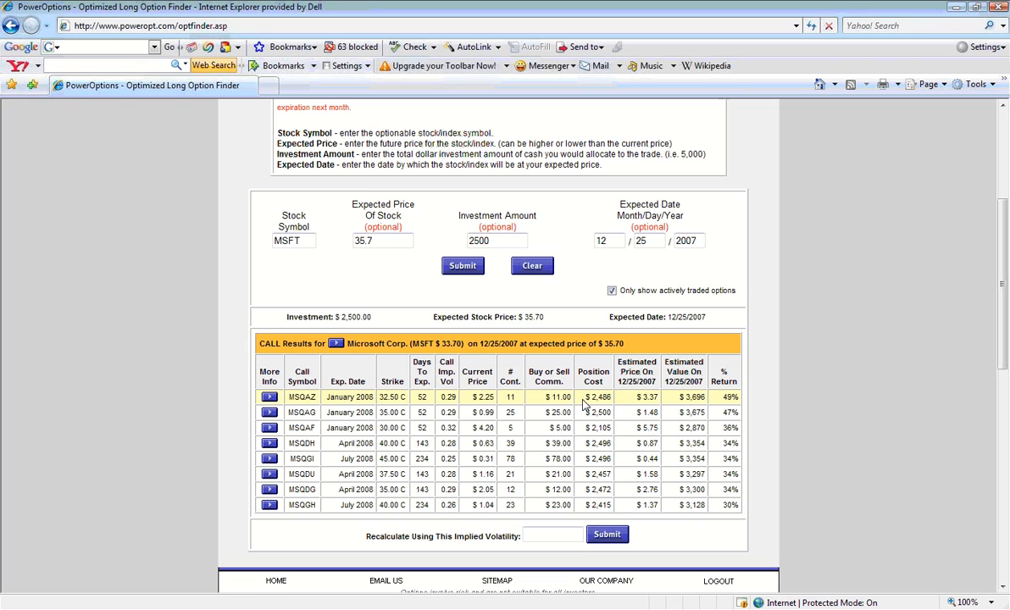
{"action": "mouse_move", "coordinate": [624, 404]}
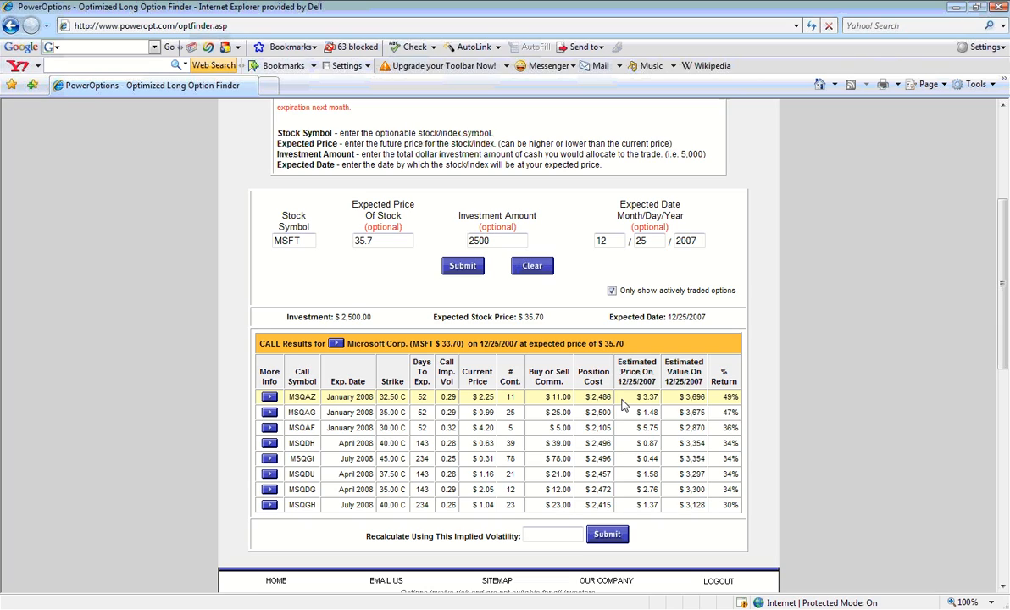
{"action": "mouse_move", "coordinate": [649, 408]}
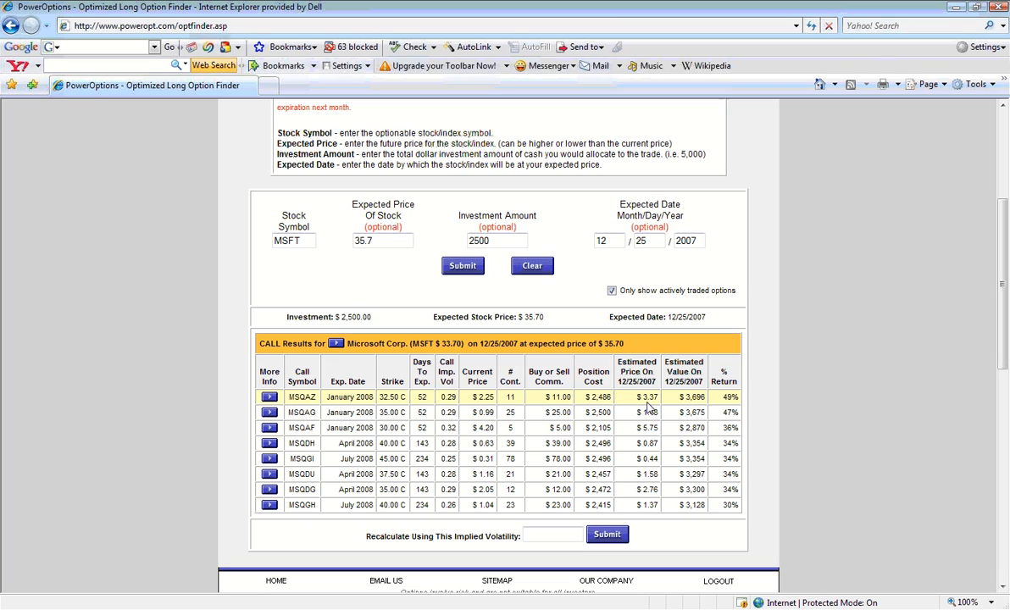
{"action": "mouse_move", "coordinate": [679, 407]}
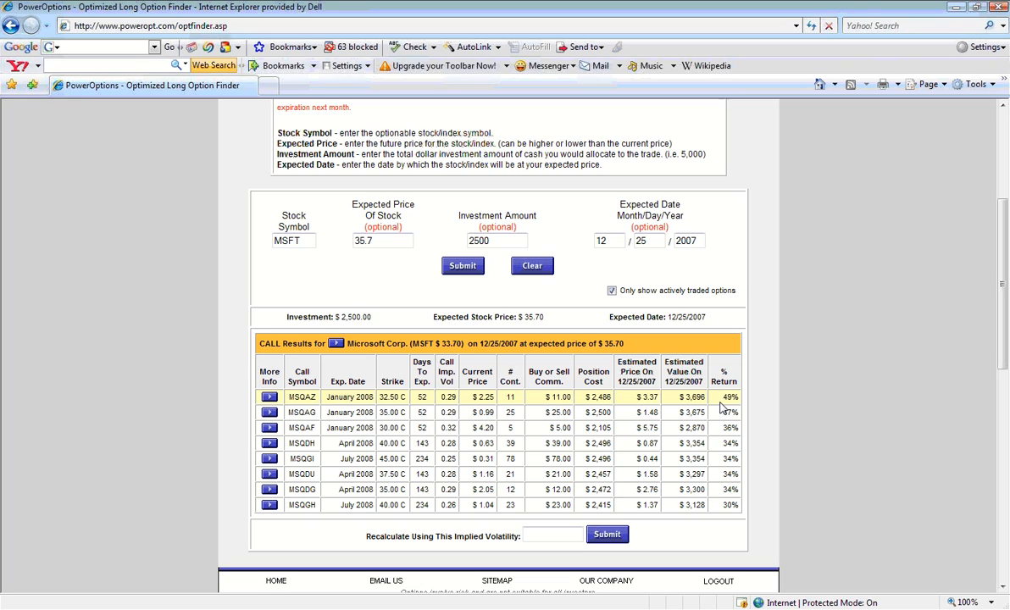
{"action": "mouse_move", "coordinate": [644, 413]}
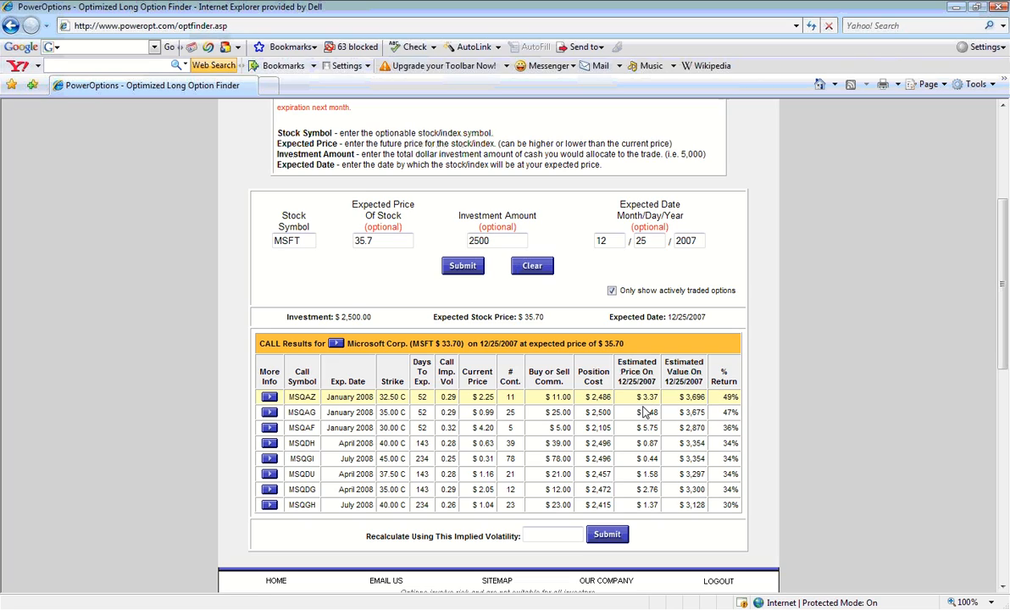
{"action": "mouse_move", "coordinate": [640, 408]}
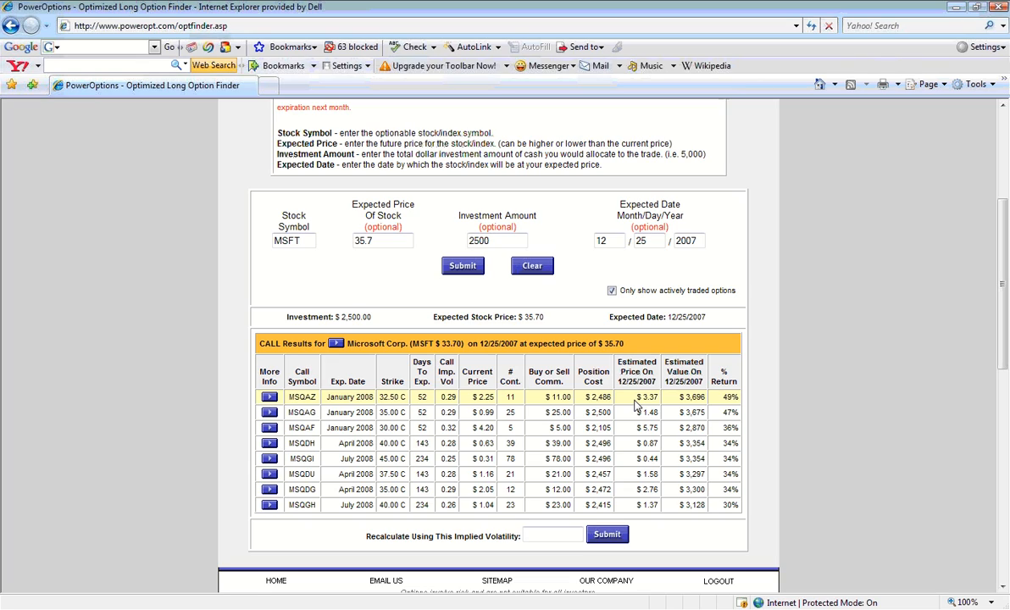
{"action": "mouse_move", "coordinate": [719, 412]}
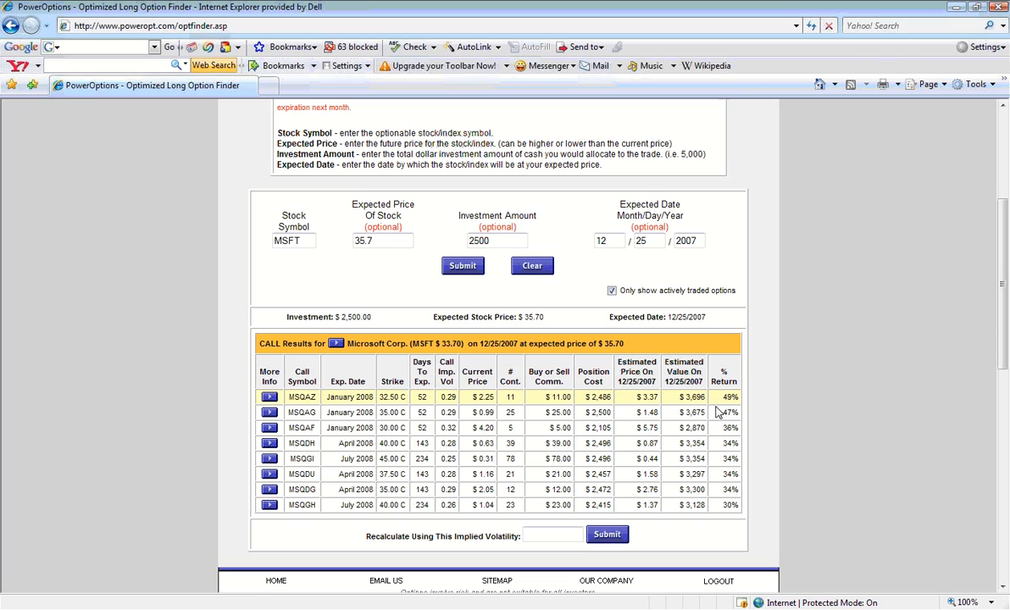
{"action": "mouse_move", "coordinate": [721, 488]}
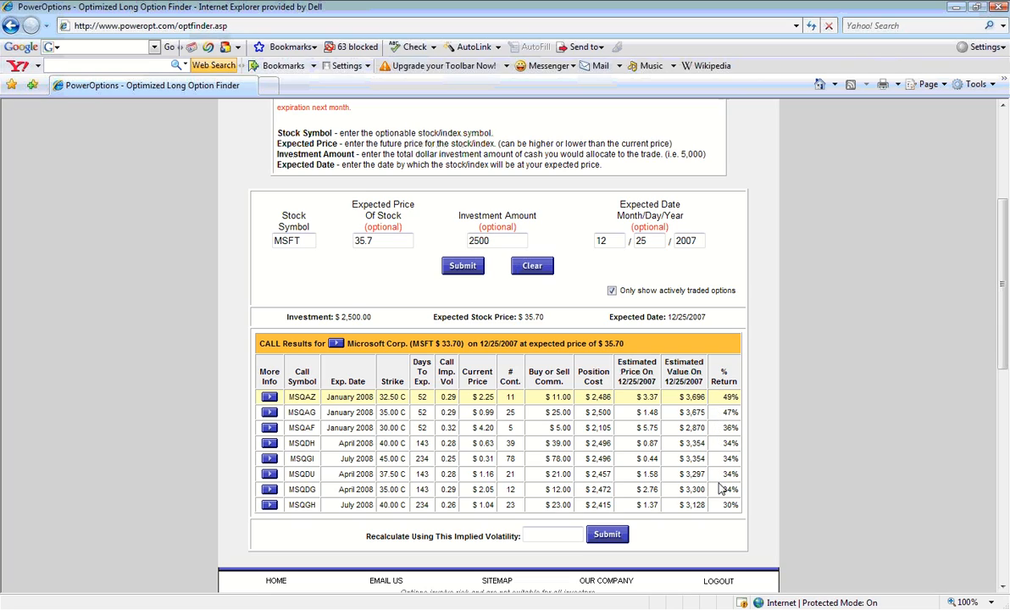
{"action": "mouse_move", "coordinate": [722, 519]}
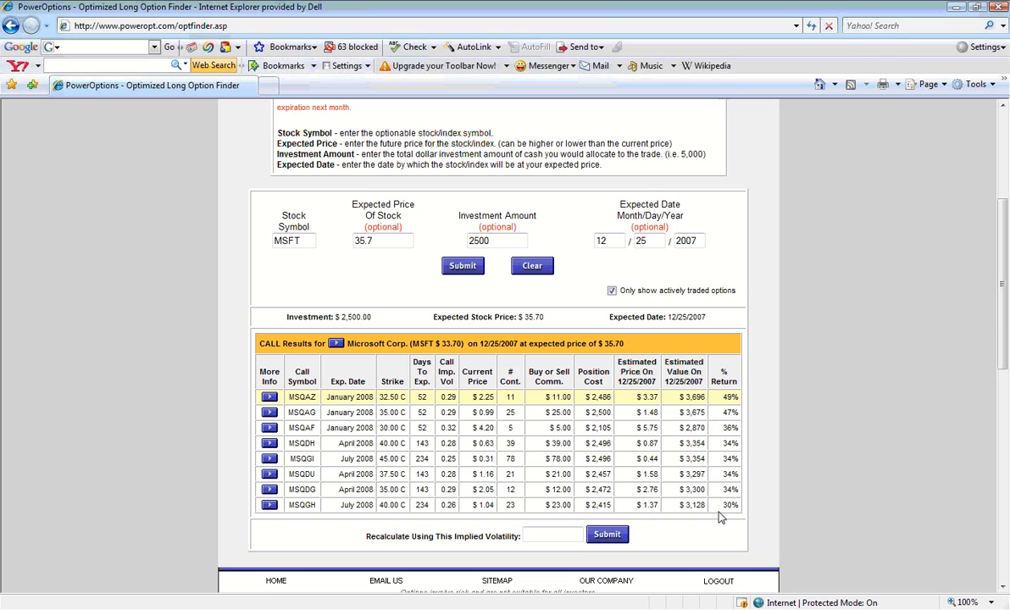